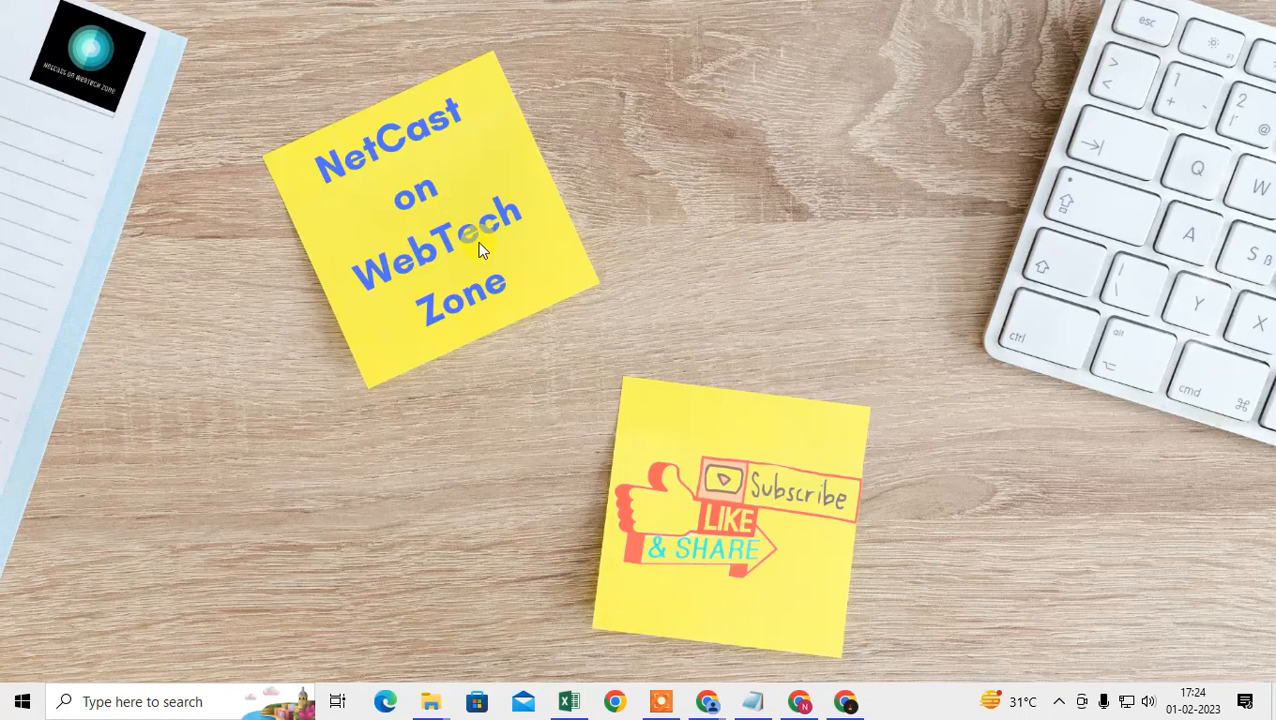
{"action": "mouse_move", "coordinate": [818, 588]}
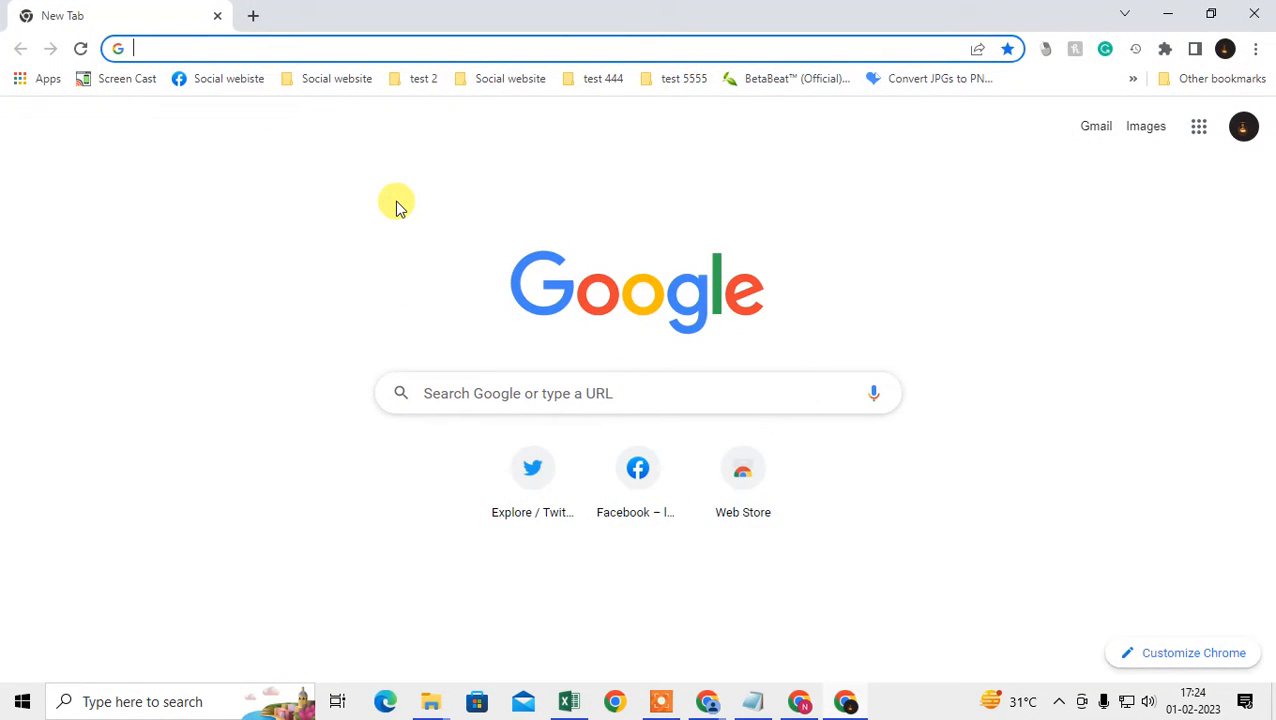
{"action": "mouse_move", "coordinate": [330, 192]}
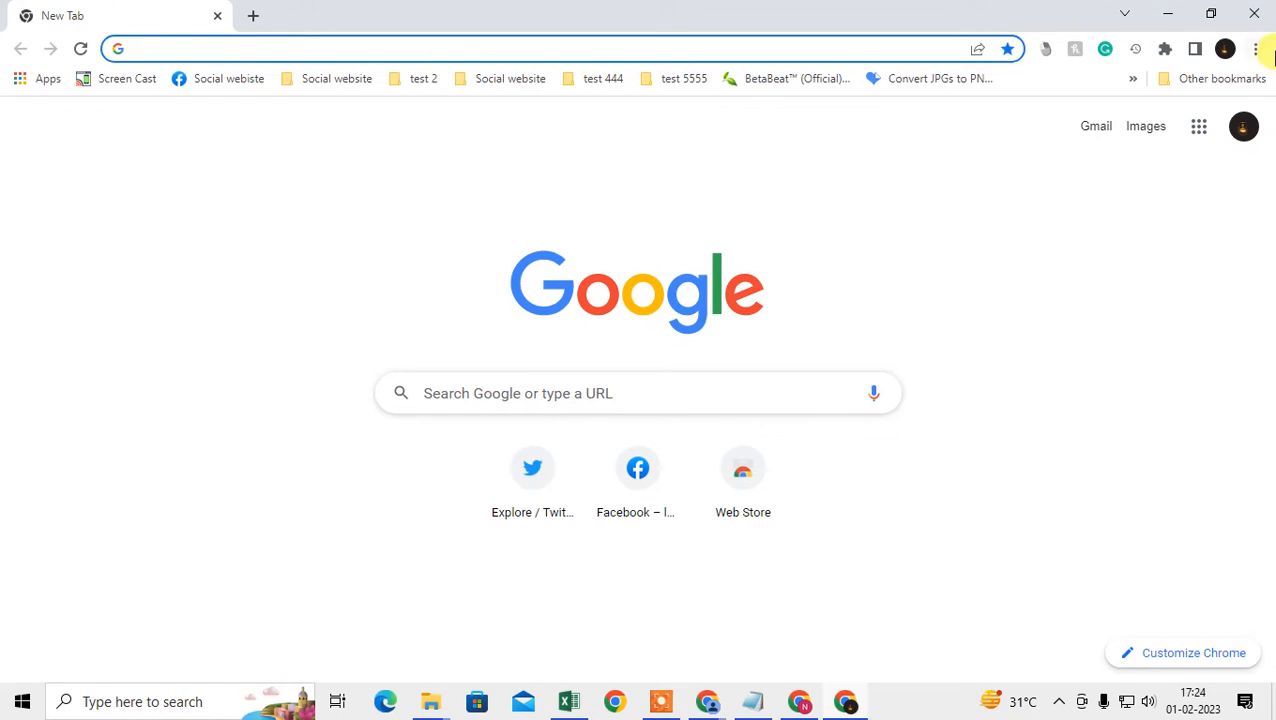
{"action": "left_click", "coordinate": [1256, 48]}
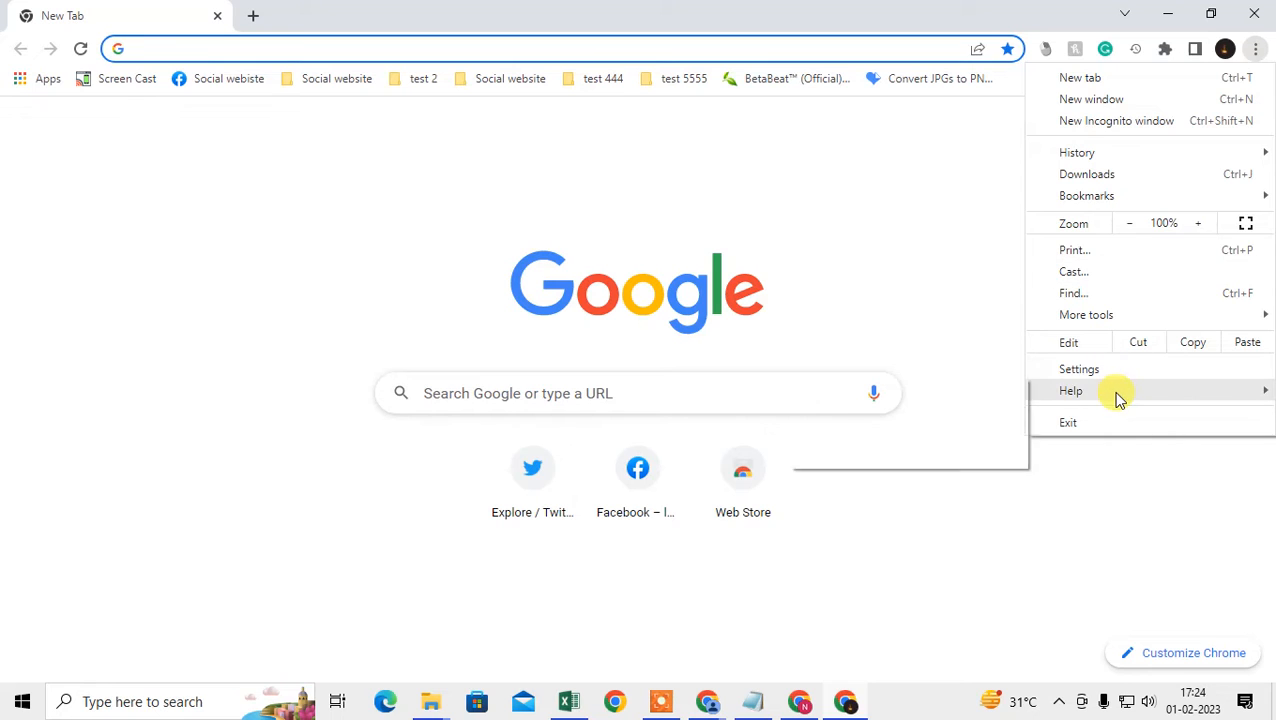
{"action": "left_click", "coordinate": [1070, 390]}
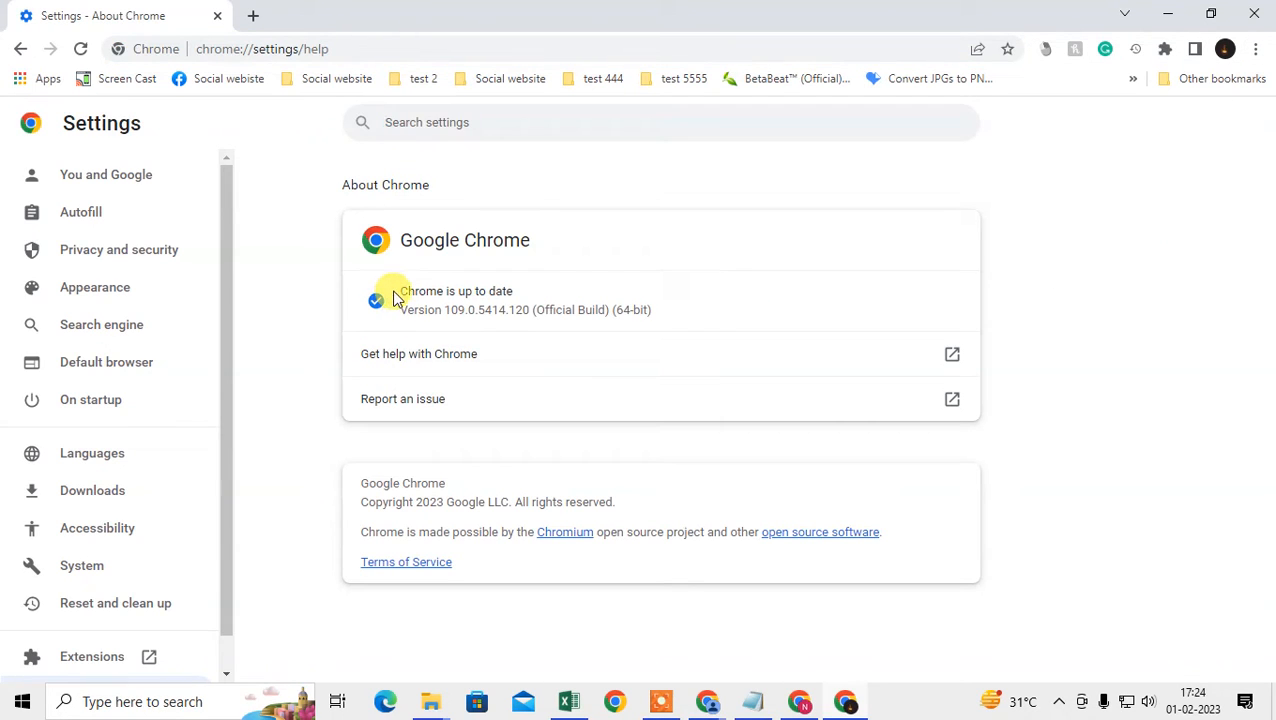
{"action": "double_click", "coordinate": [455, 291]}
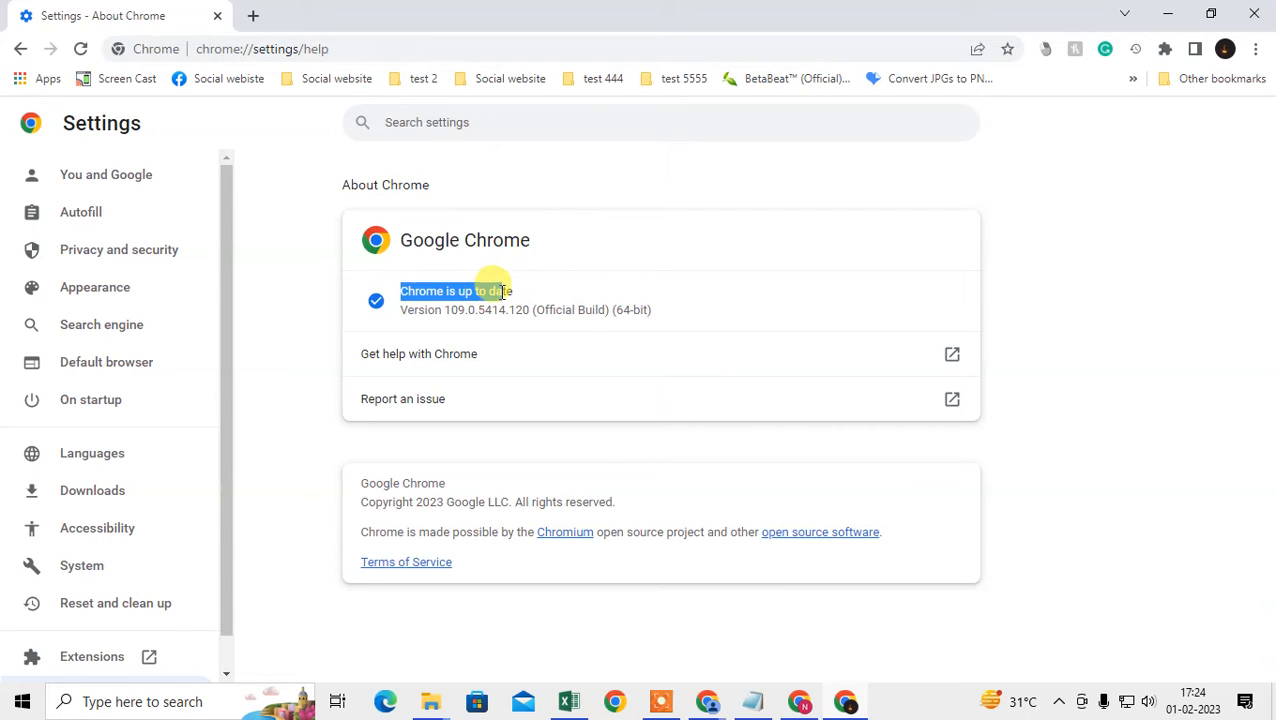
{"action": "mouse_move", "coordinate": [537, 297]}
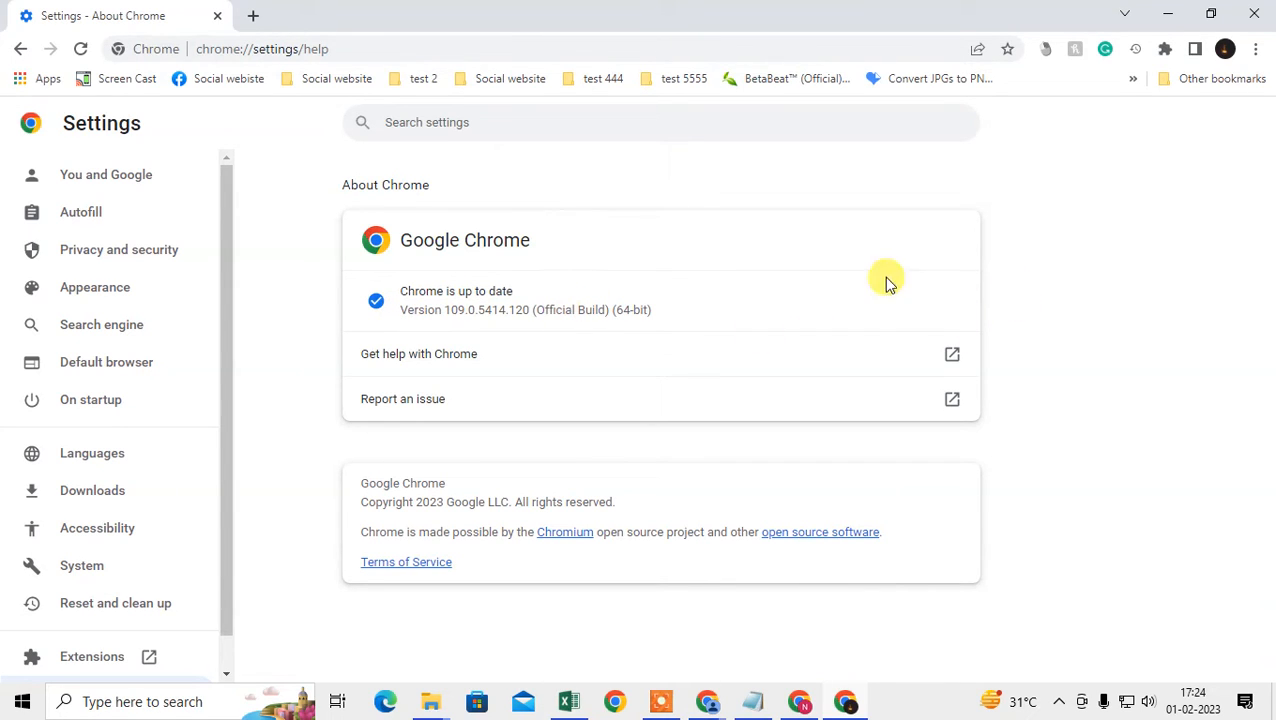
{"action": "mouse_move", "coordinate": [915, 310]}
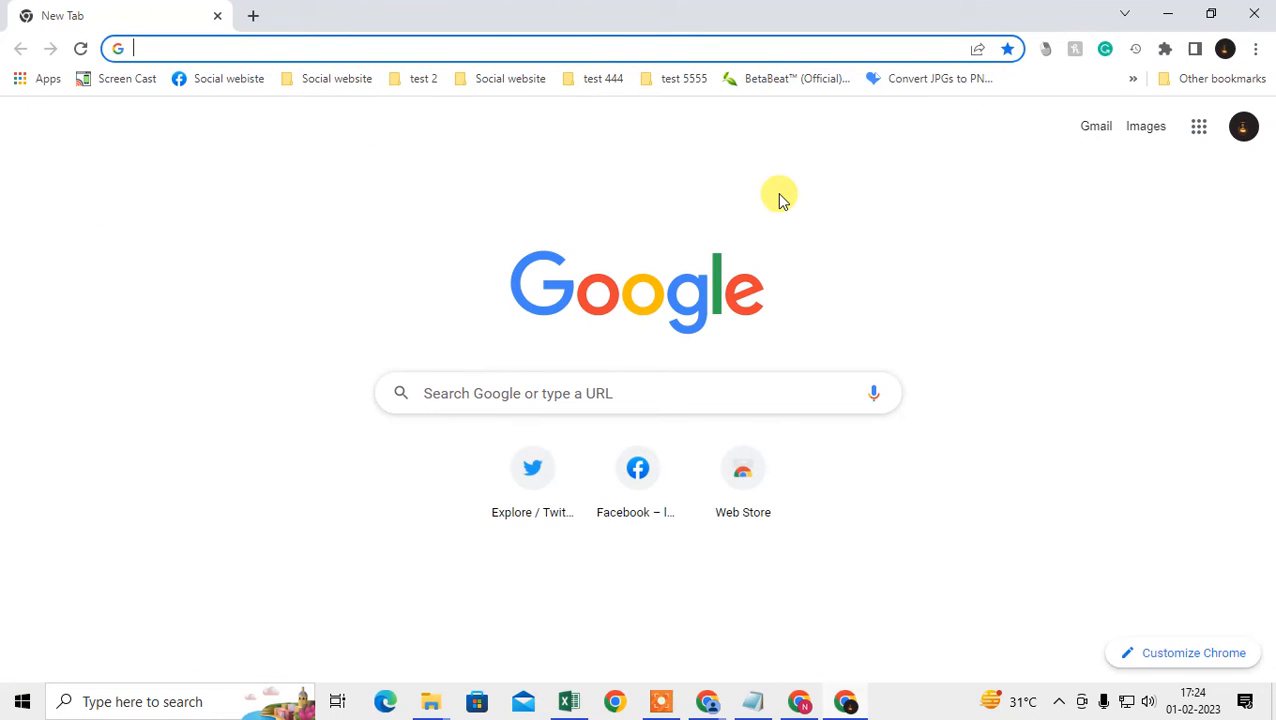
{"action": "mouse_move", "coordinate": [210, 220]}
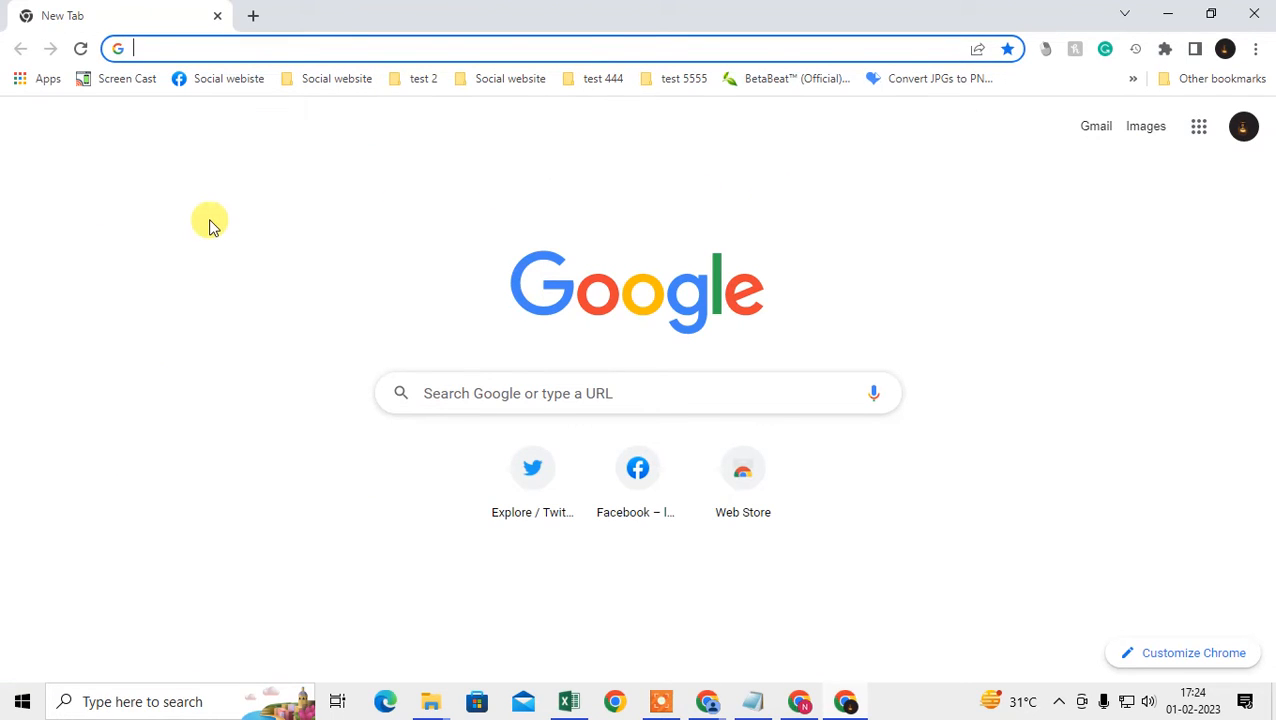
{"action": "mouse_move", "coordinate": [220, 220]}
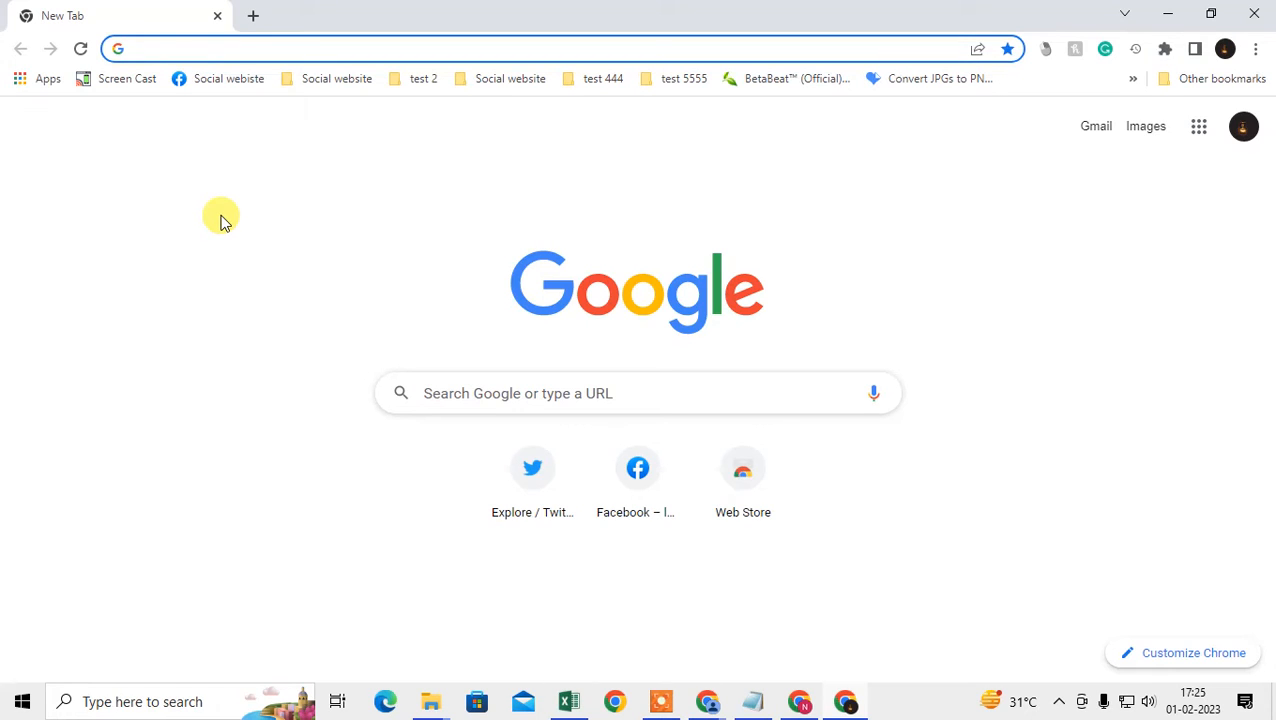
{"action": "mouse_move", "coordinate": [120, 10]}
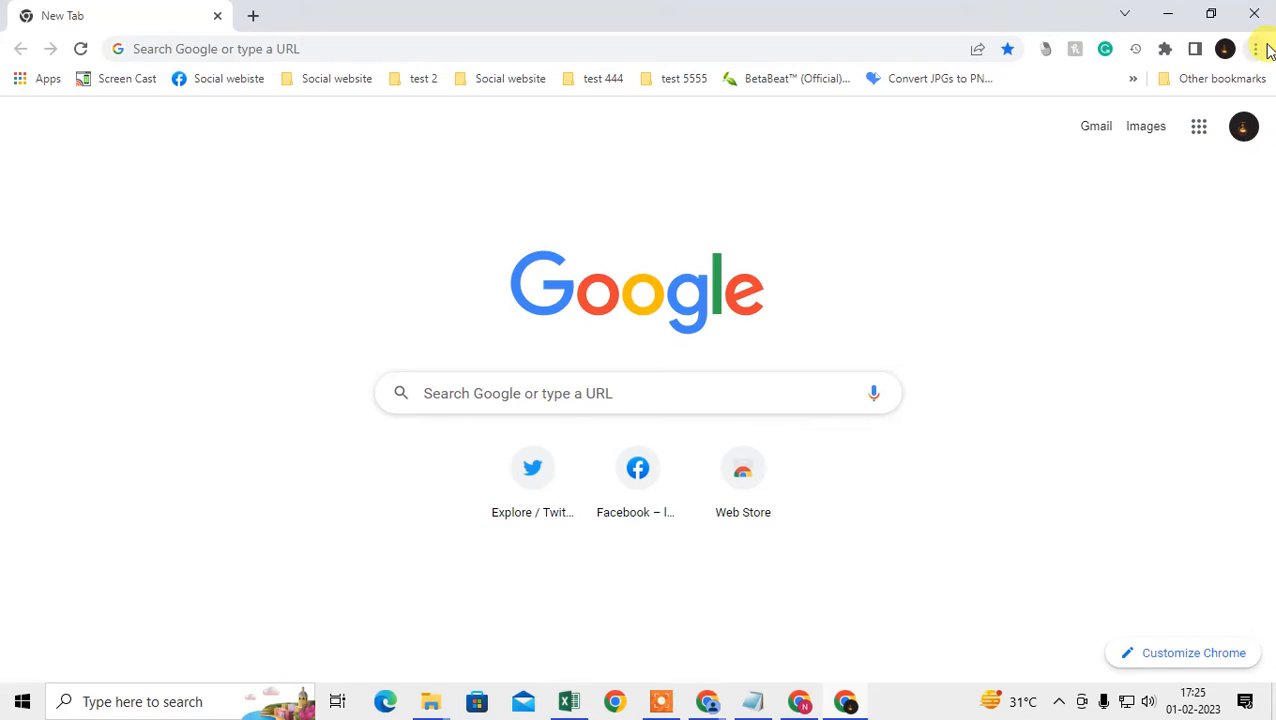
Go from the Chrome menu to Settings, then Autofill, then Password Manager.
{"action": "left_click", "coordinate": [1257, 48]}
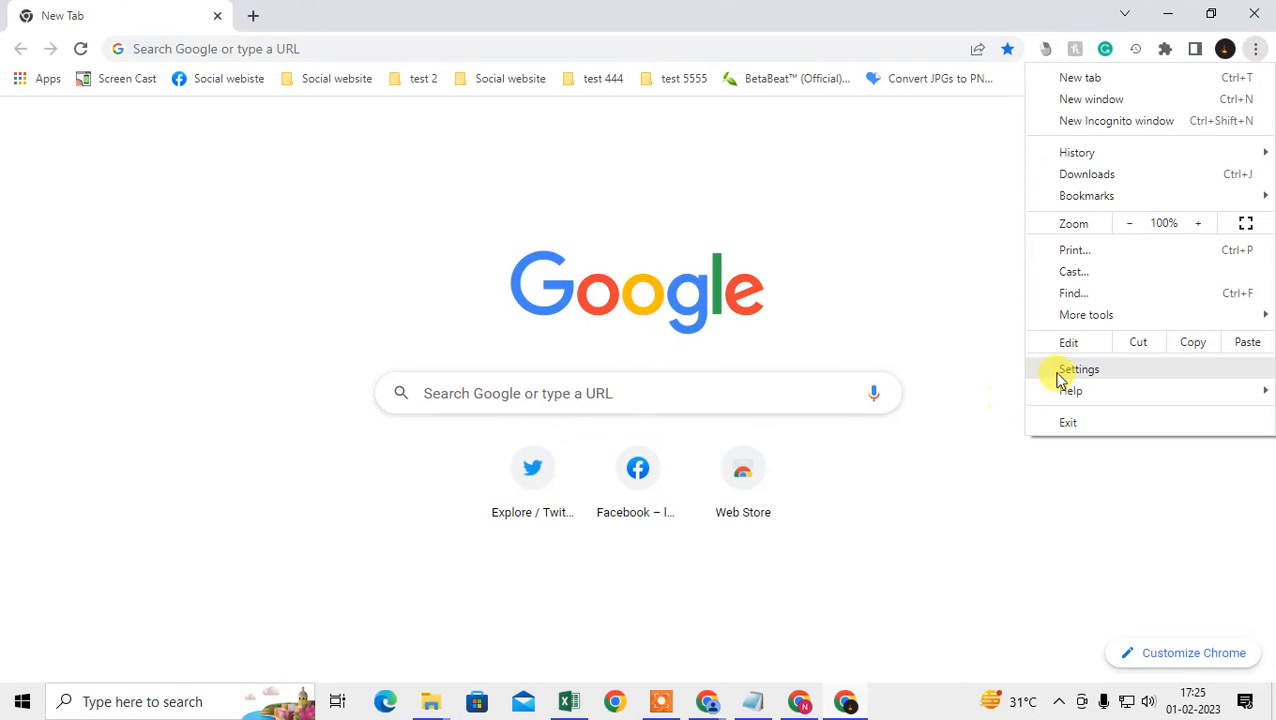
{"action": "left_click", "coordinate": [1078, 369]}
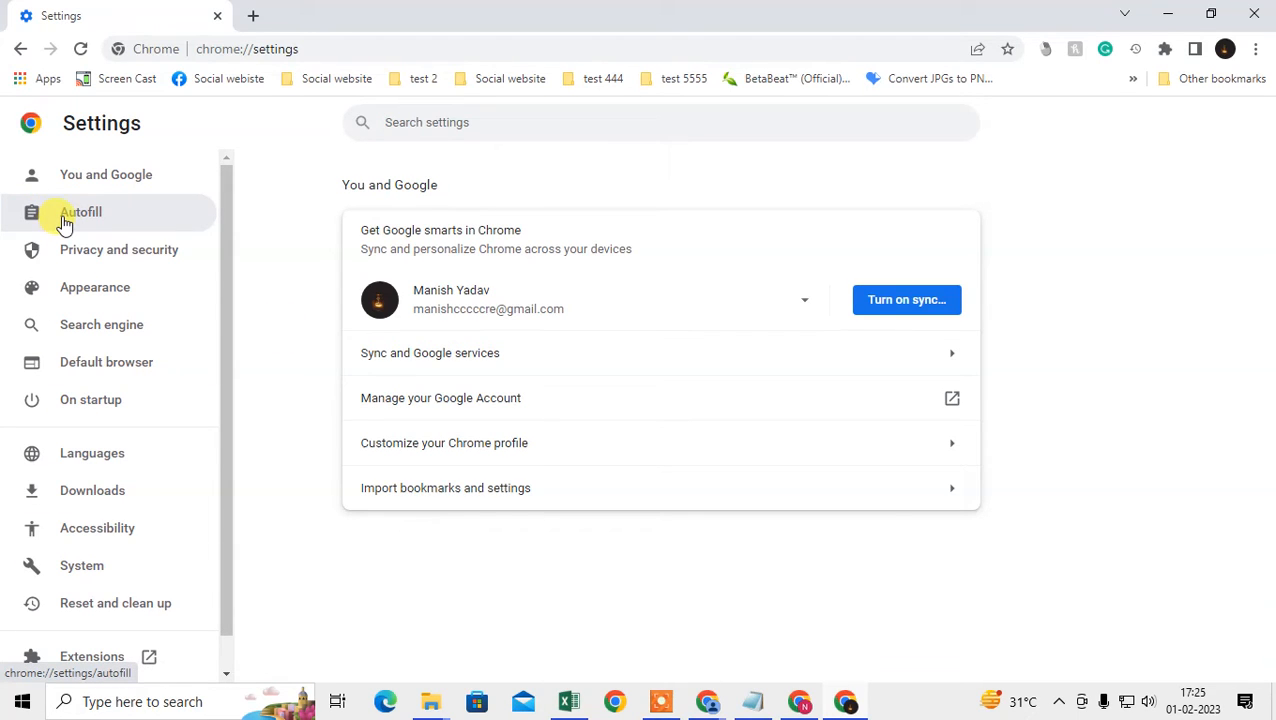
{"action": "left_click", "coordinate": [81, 211]}
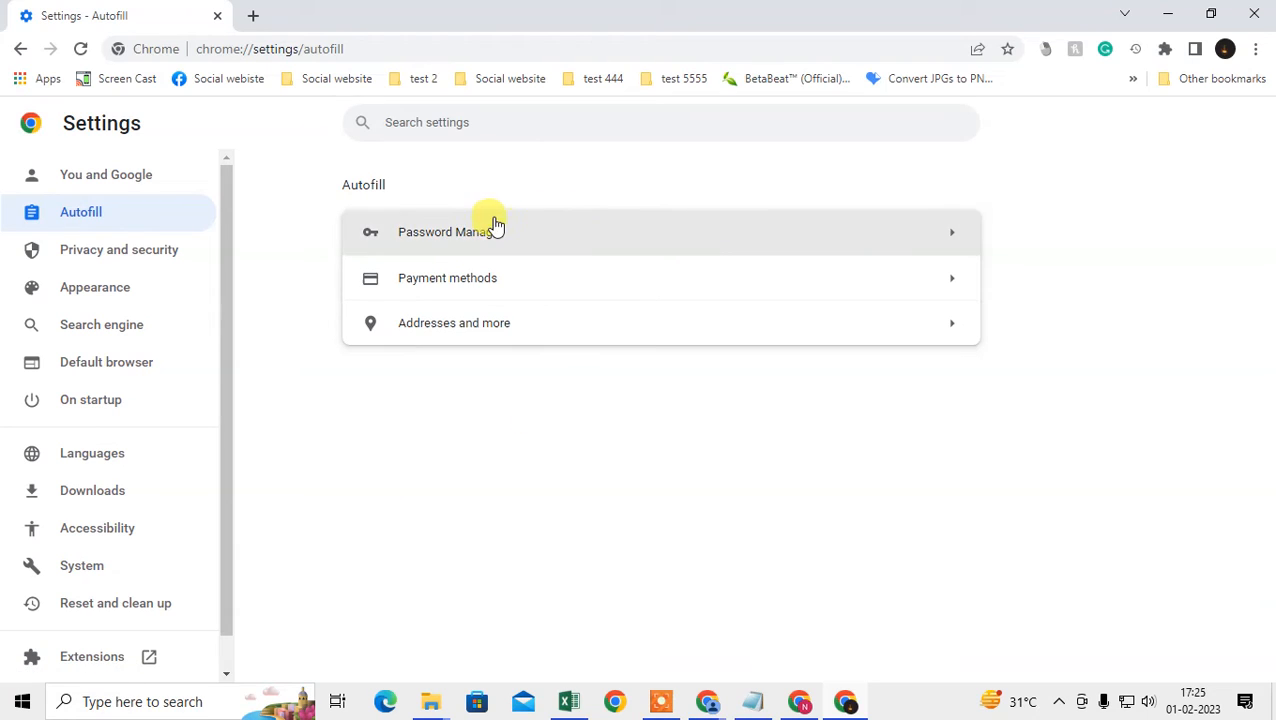
{"action": "left_click", "coordinate": [450, 231]}
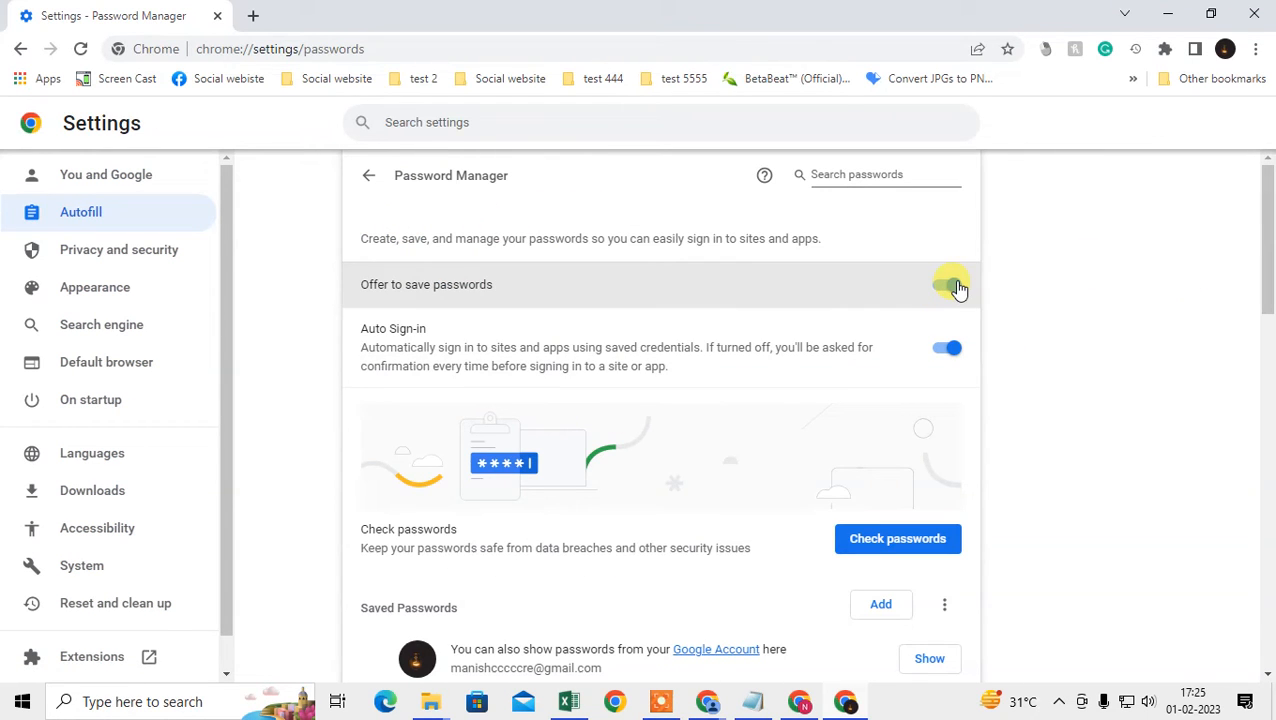
{"action": "left_click", "coordinate": [946, 284]}
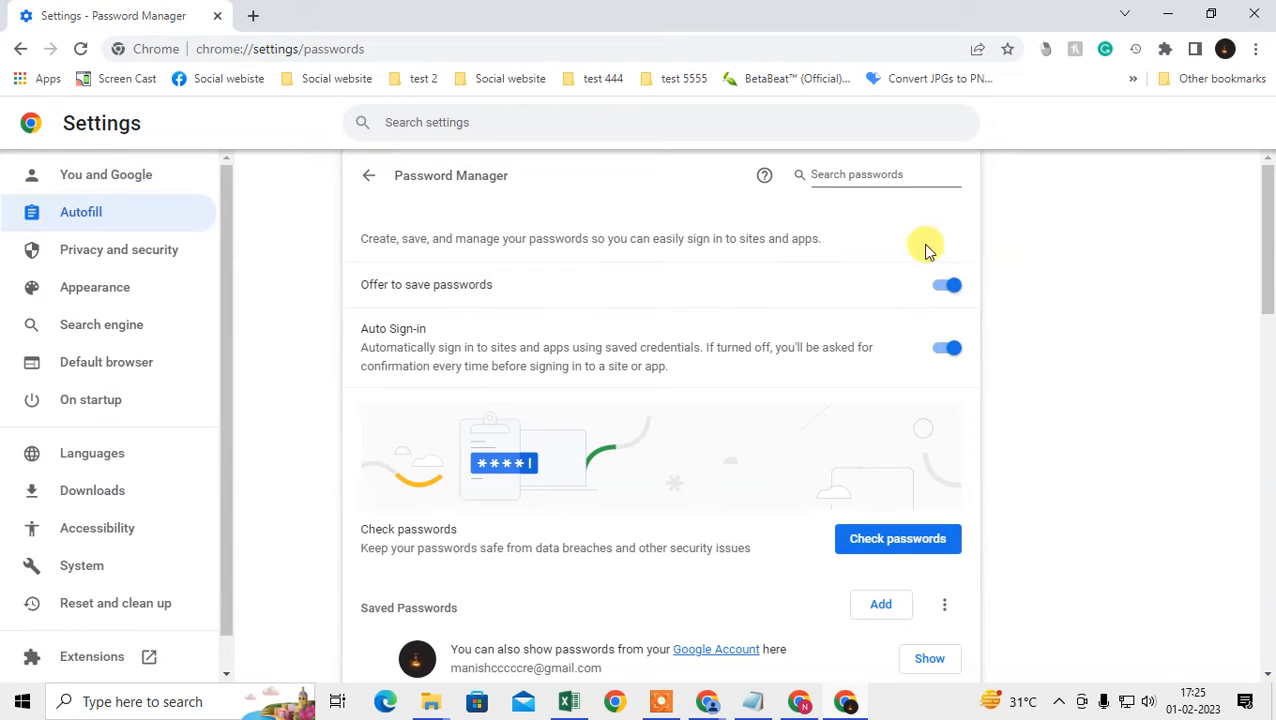
{"action": "mouse_move", "coordinate": [1150, 338]}
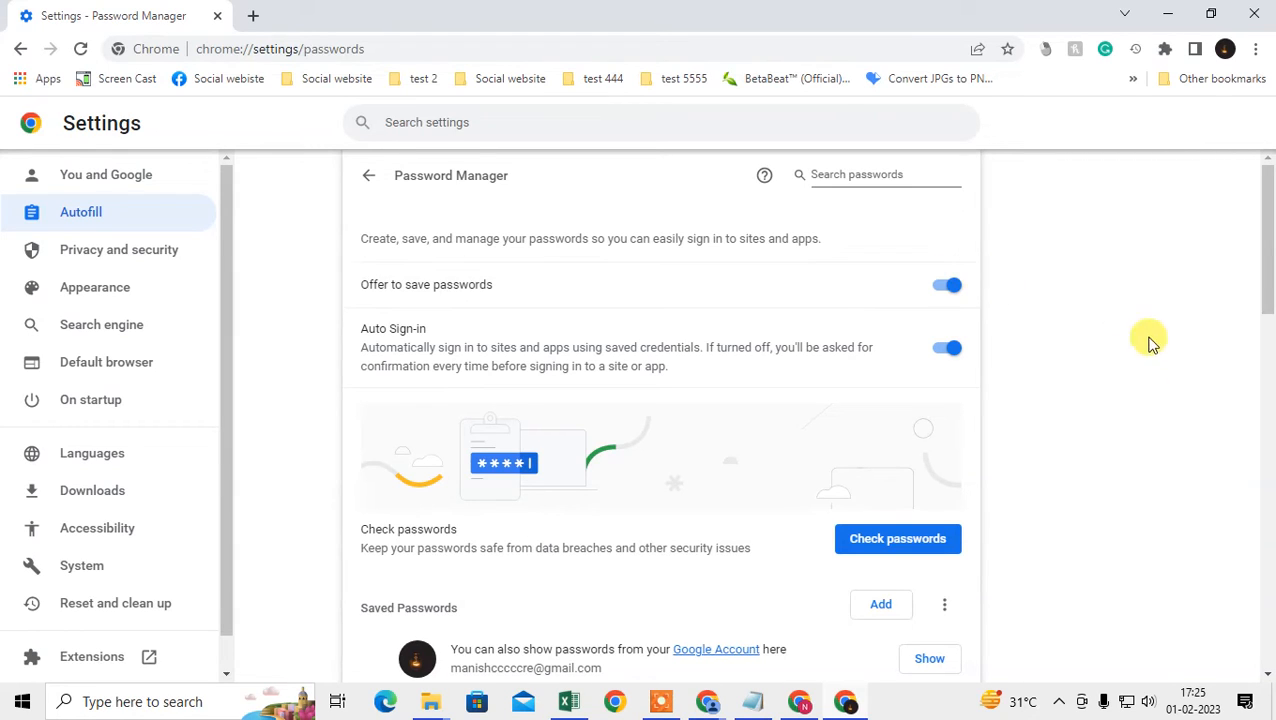
{"action": "mouse_move", "coordinate": [1155, 385]}
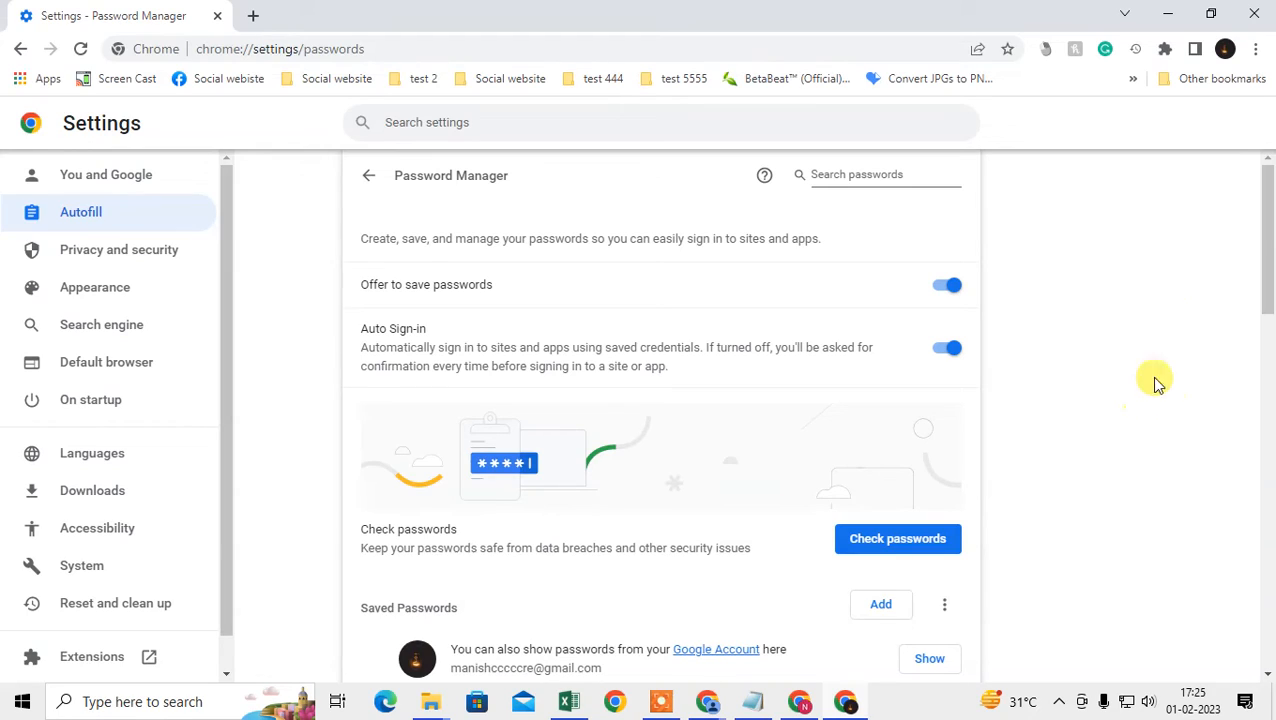
{"action": "mouse_move", "coordinate": [1130, 305]}
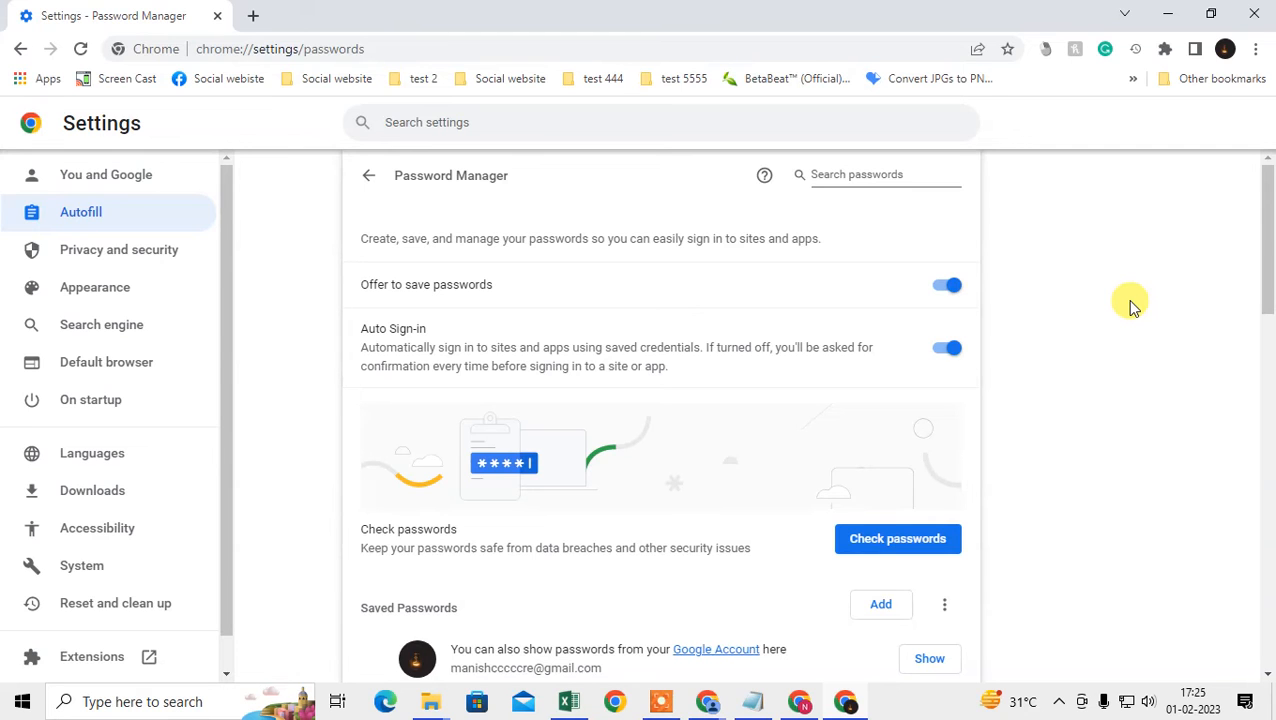
{"action": "scroll", "scroll_direction": "down", "scroll_amount": 3}
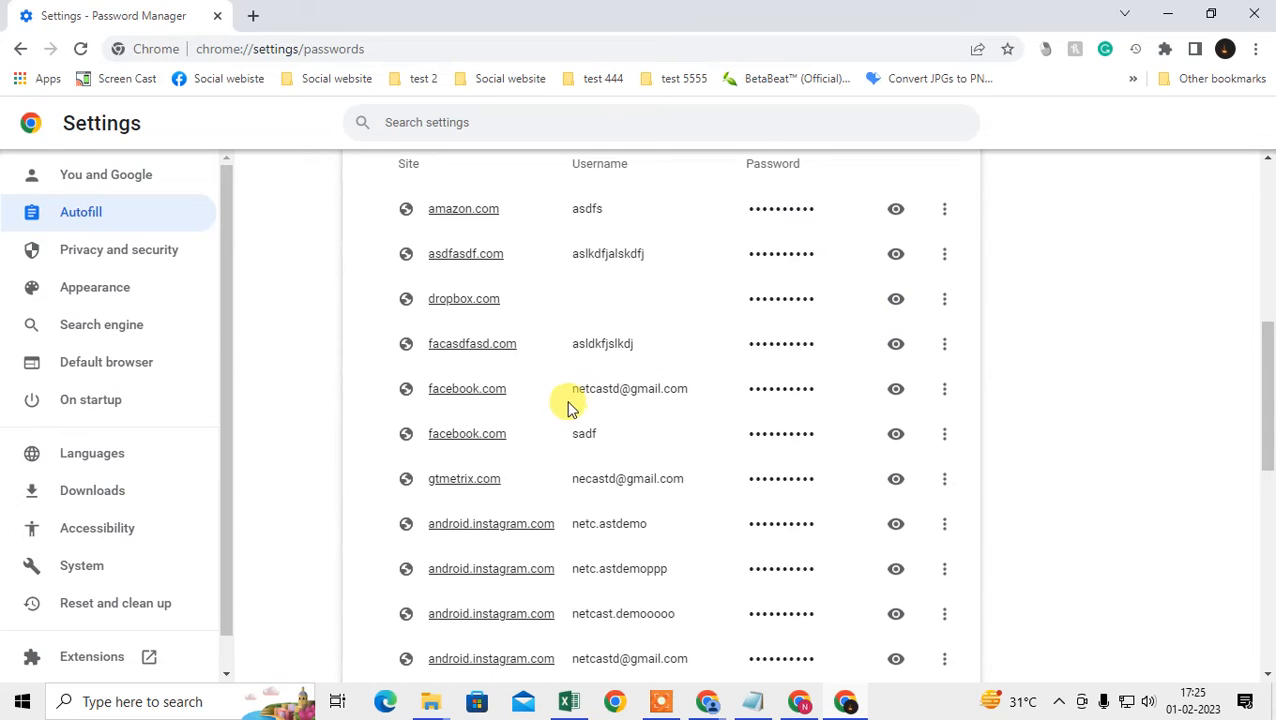
{"action": "scroll", "scroll_direction": "down", "scroll_amount": 3}
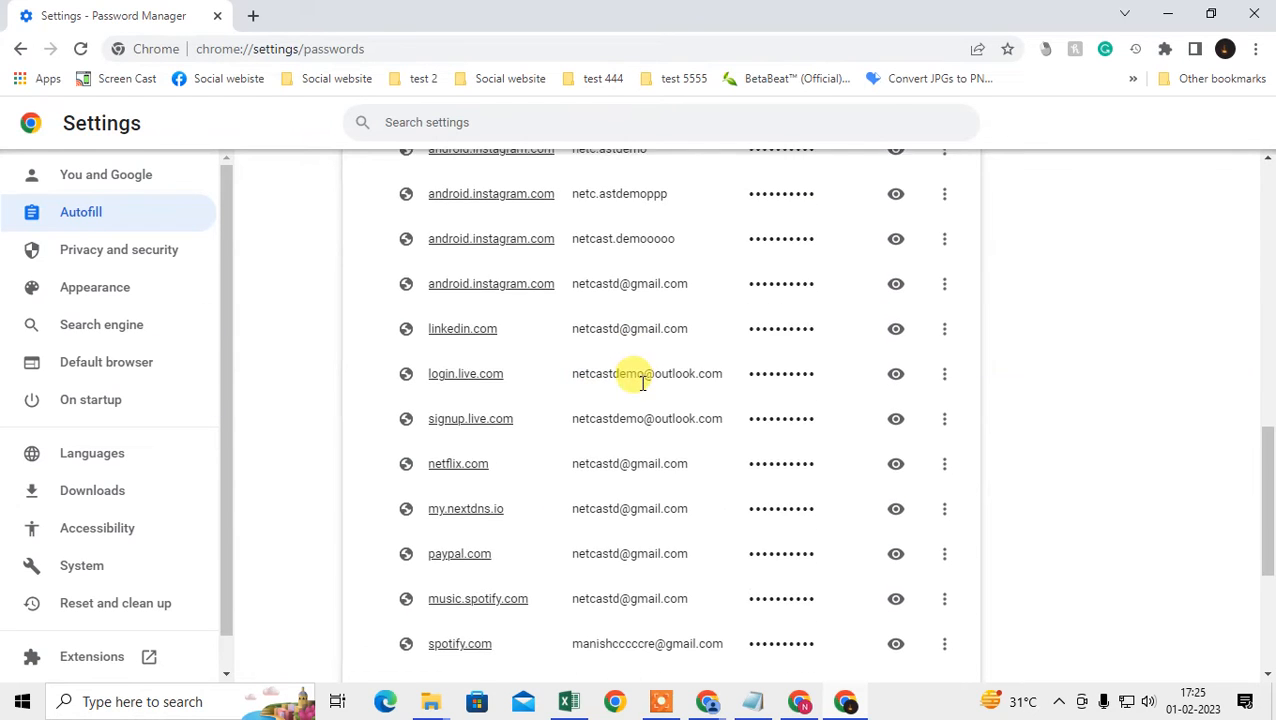
{"action": "scroll", "scroll_direction": "down", "scroll_amount": 3}
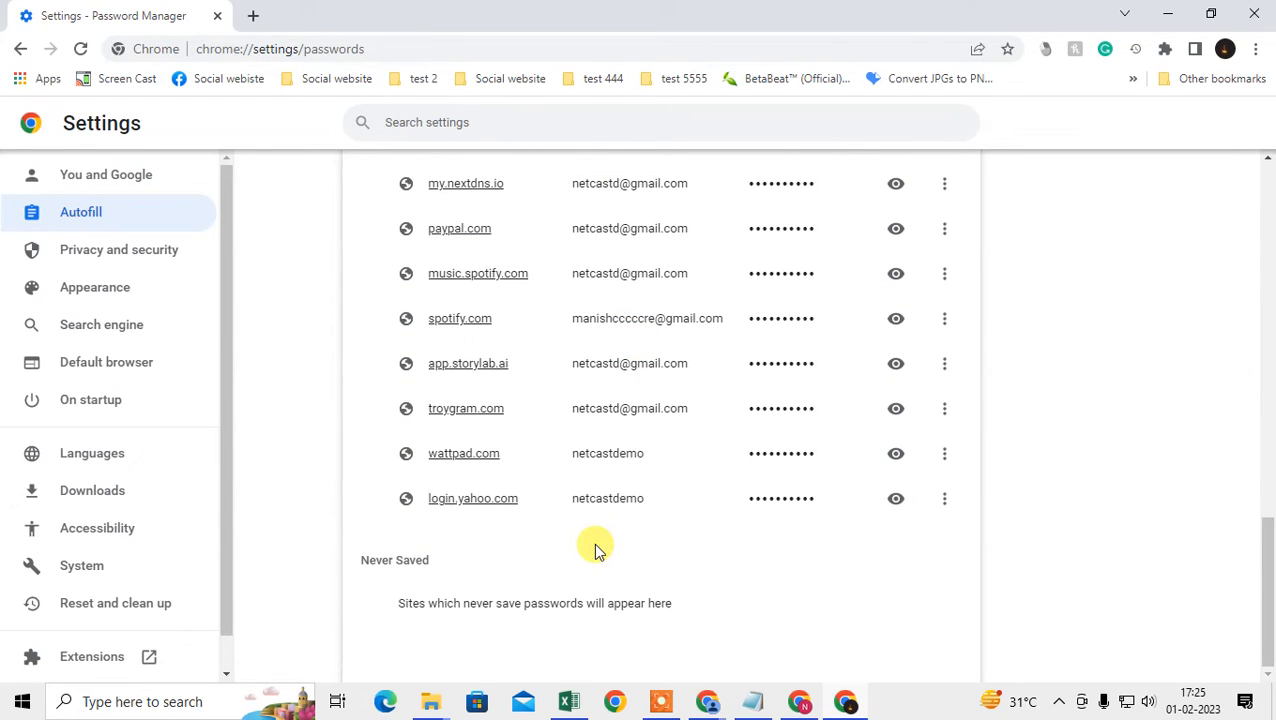
{"action": "double_click", "coordinate": [394, 560]}
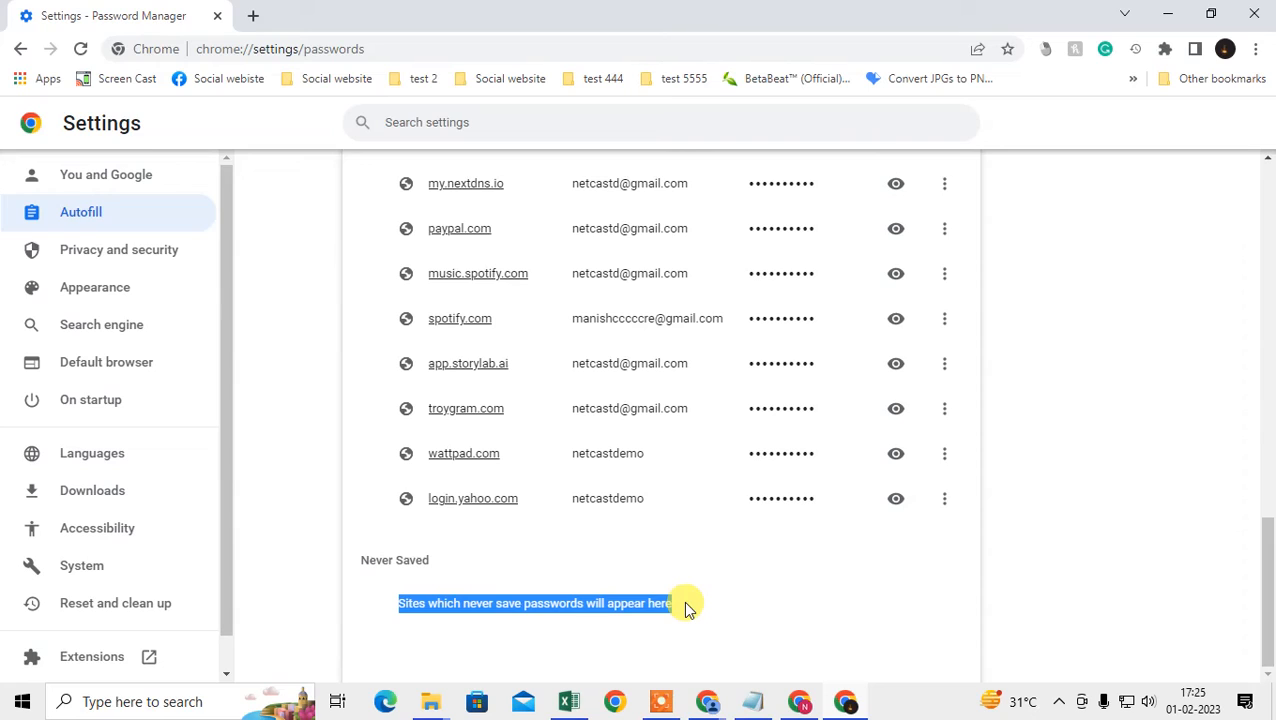
{"action": "mouse_move", "coordinate": [745, 620]}
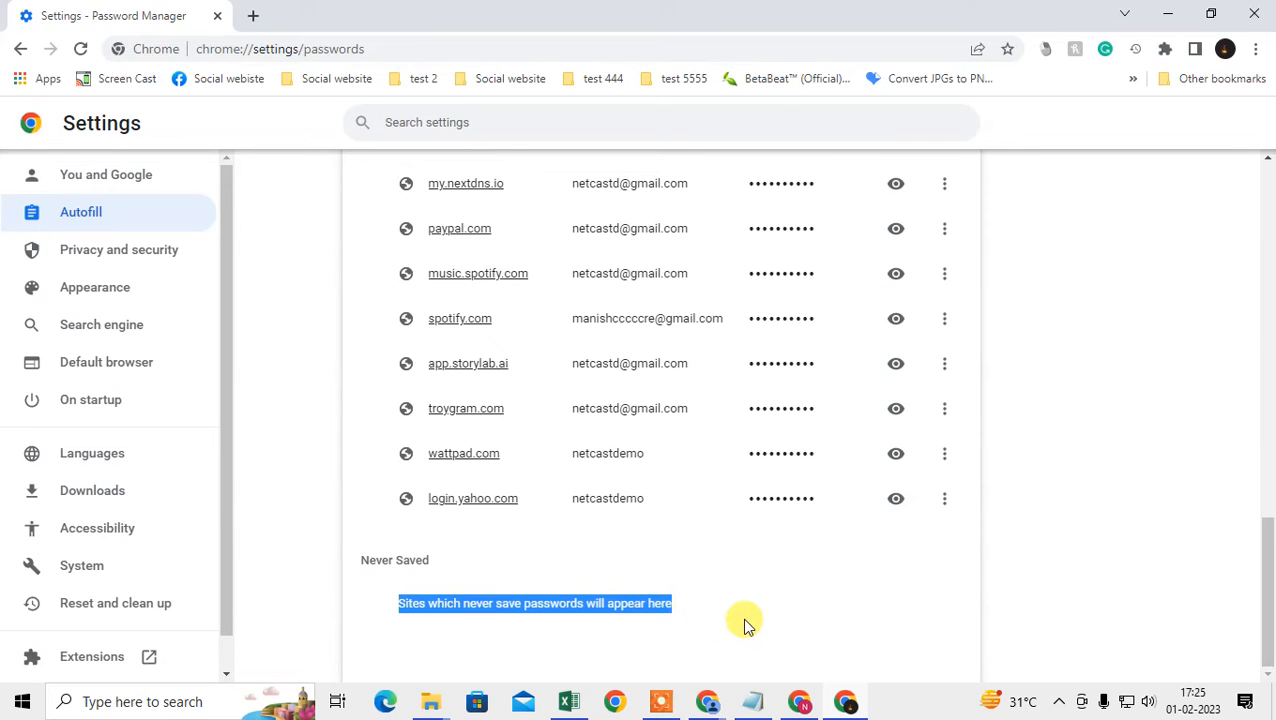
{"action": "left_click", "coordinate": [377, 610]}
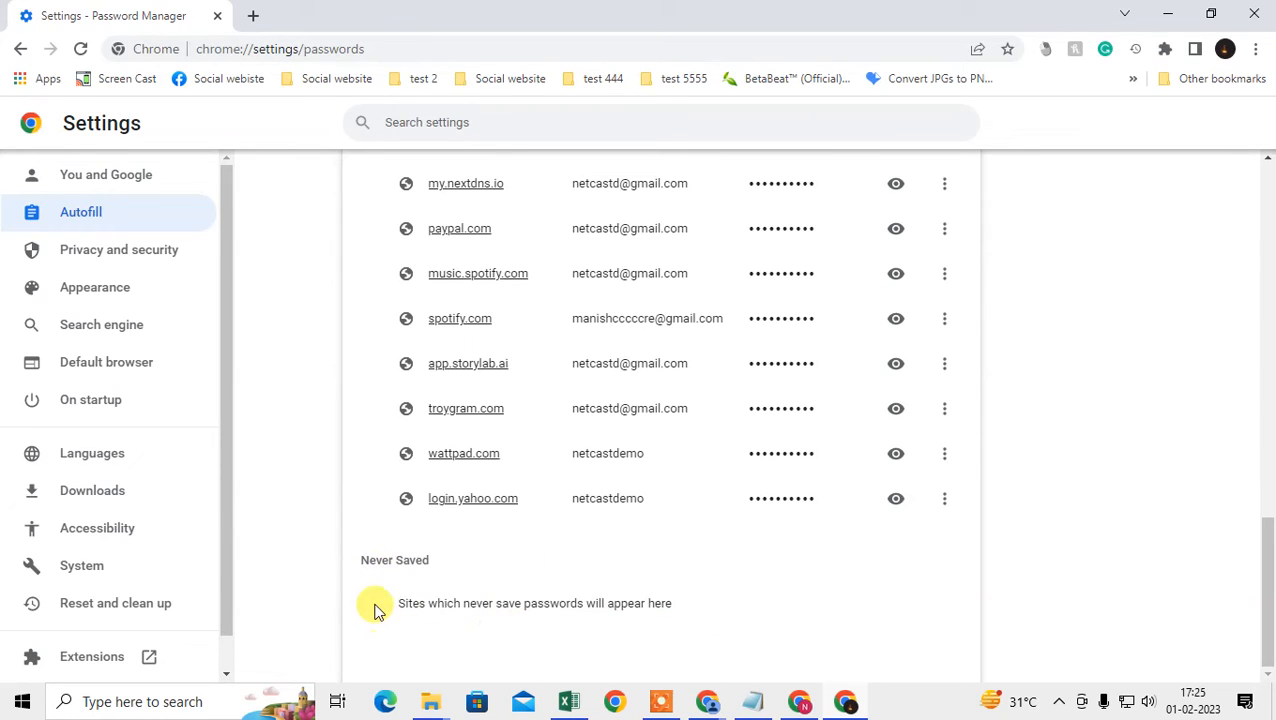
{"action": "mouse_move", "coordinate": [378, 365]}
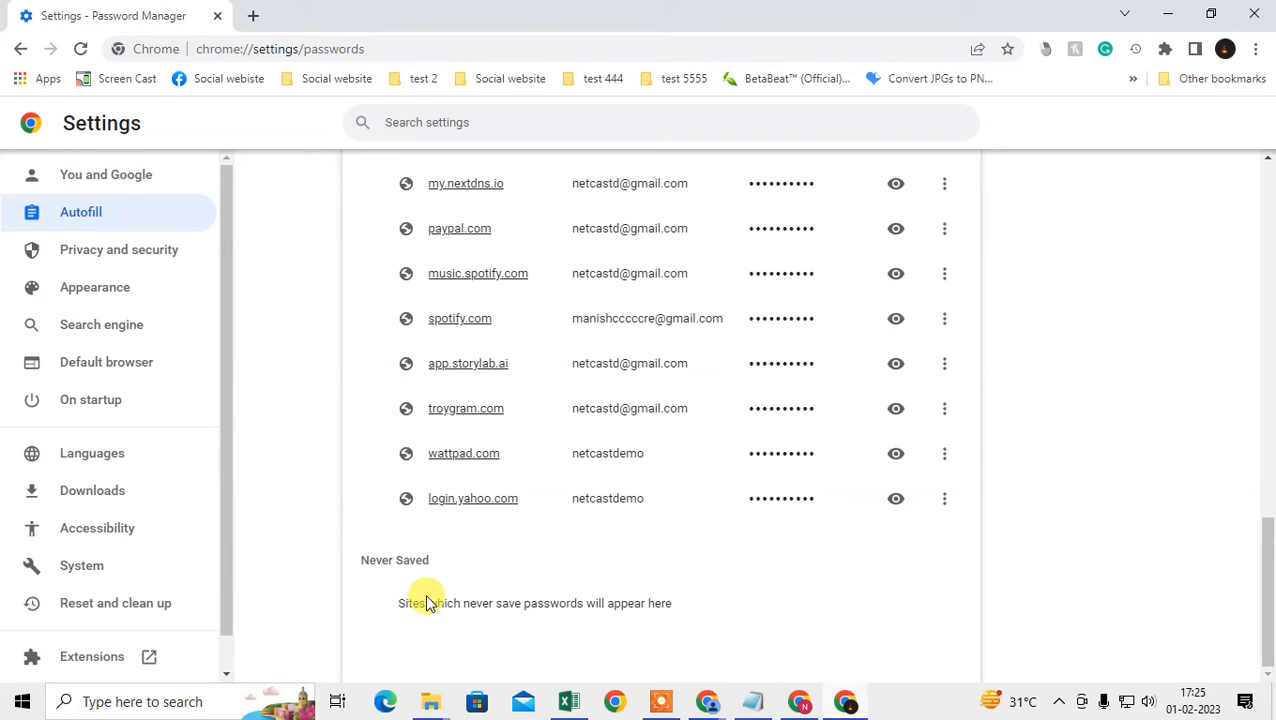
{"action": "mouse_move", "coordinate": [944, 498]}
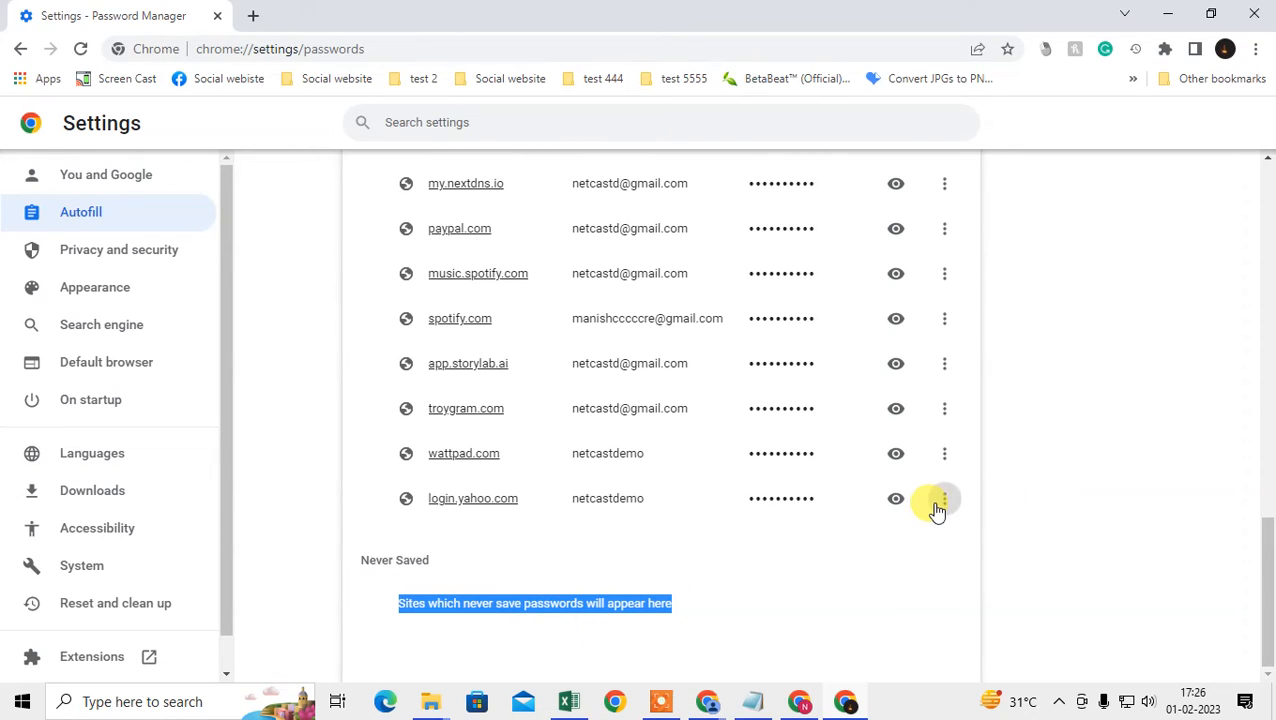
{"action": "left_click", "coordinate": [943, 498]}
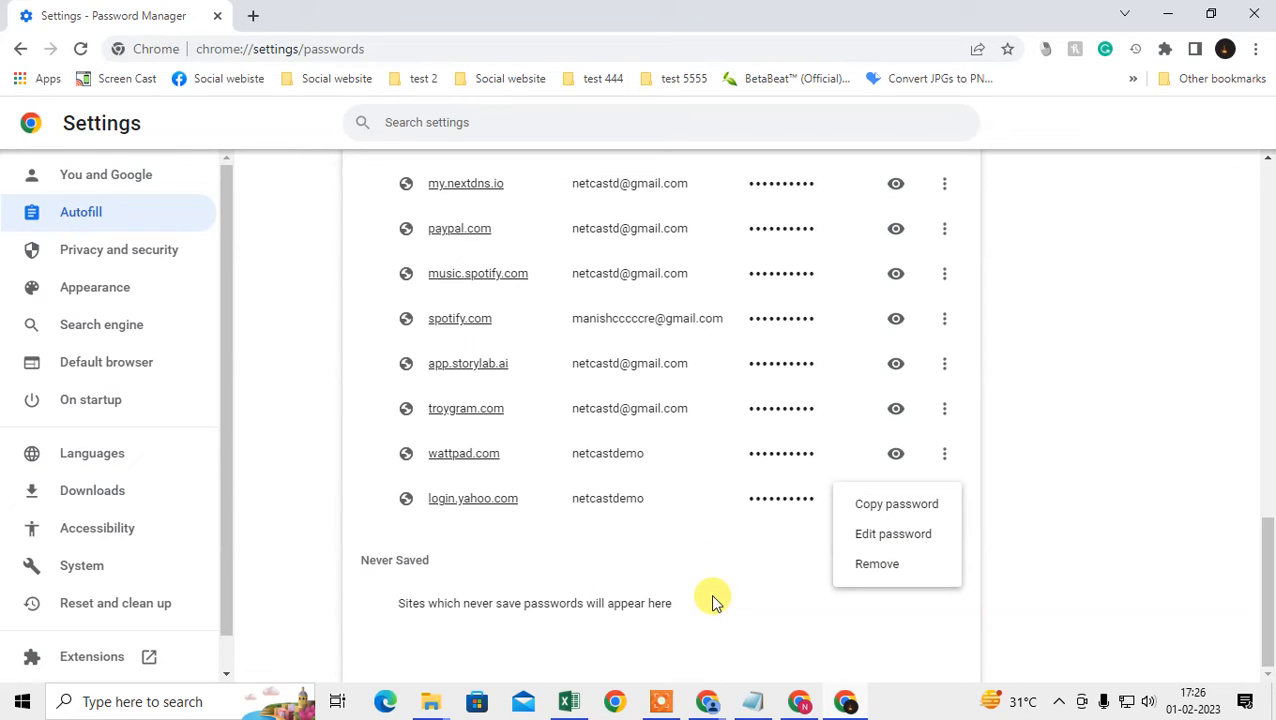
{"action": "mouse_move", "coordinate": [253, 16]}
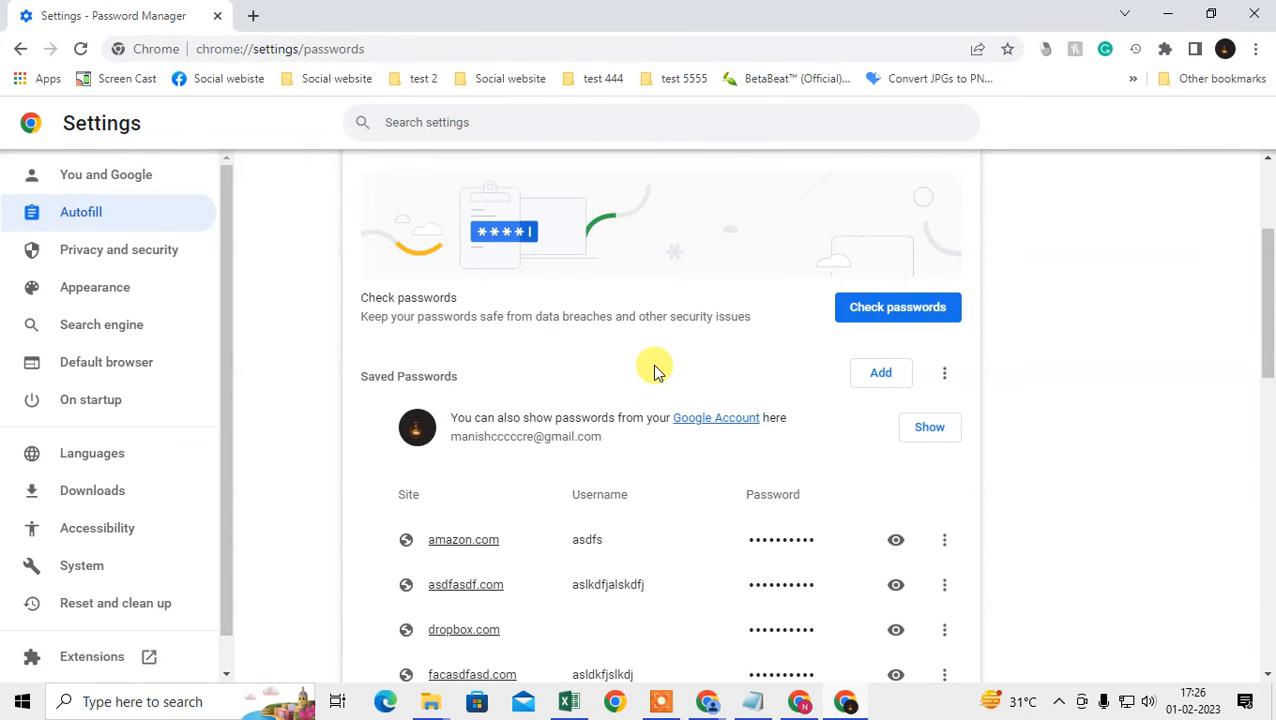
{"action": "mouse_move", "coordinate": [481, 366]}
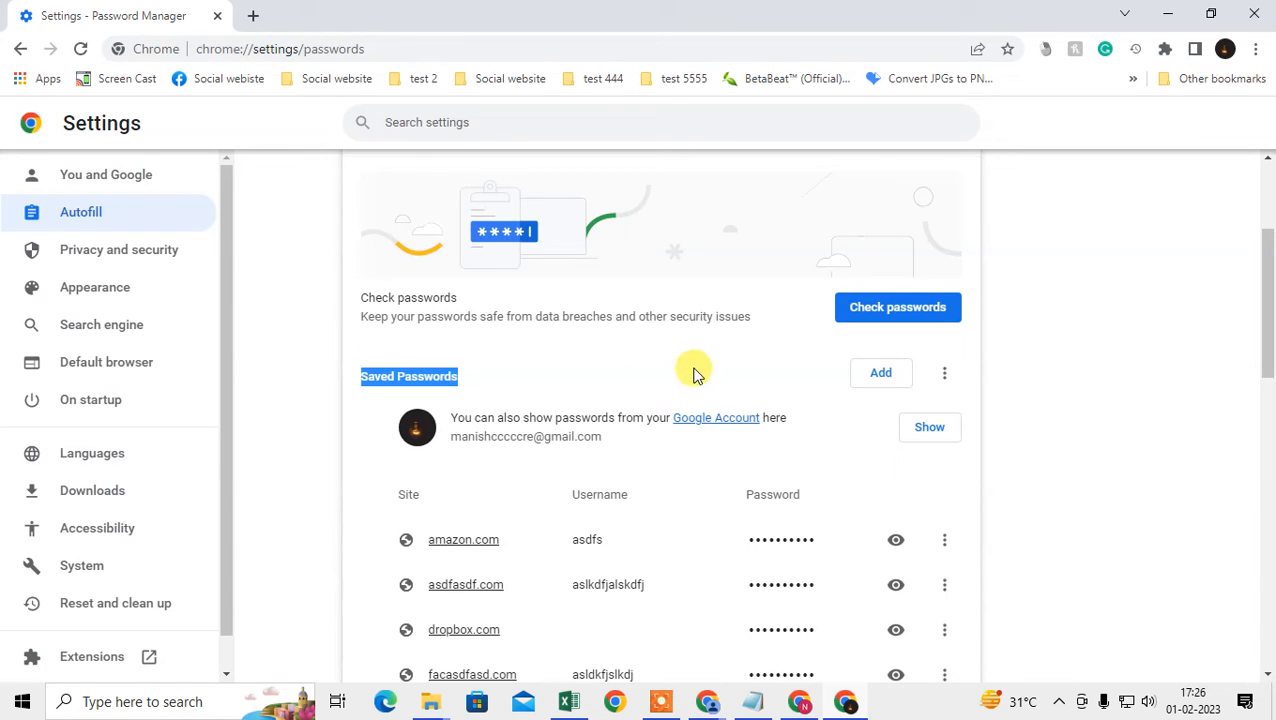
{"action": "left_click", "coordinate": [880, 372]}
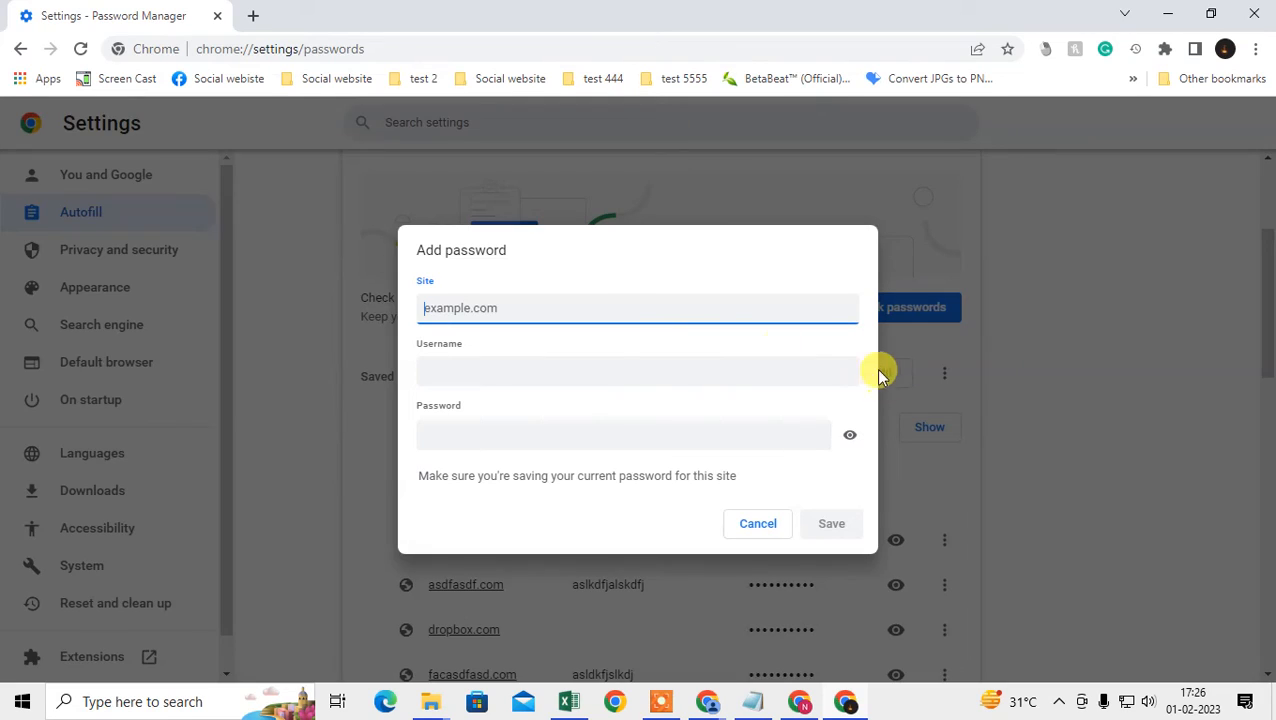
{"action": "type", "text": "asfsadf"}
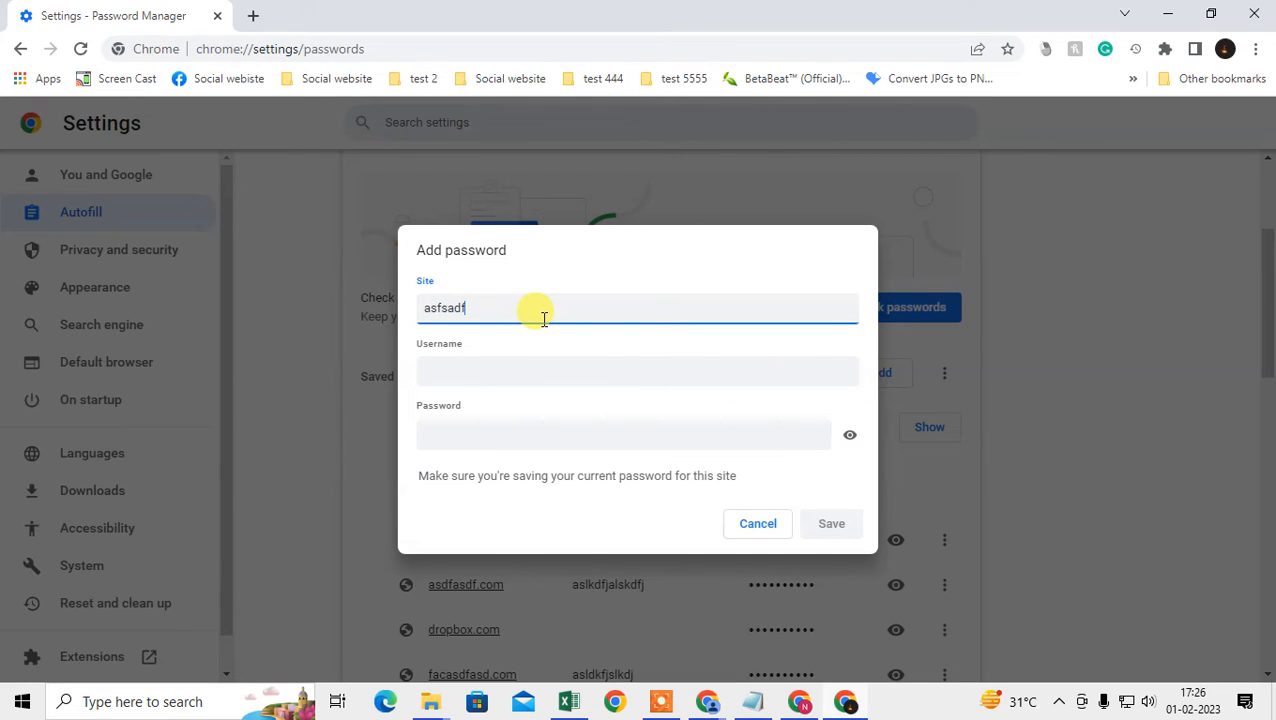
{"action": "type", "text": ".com"}
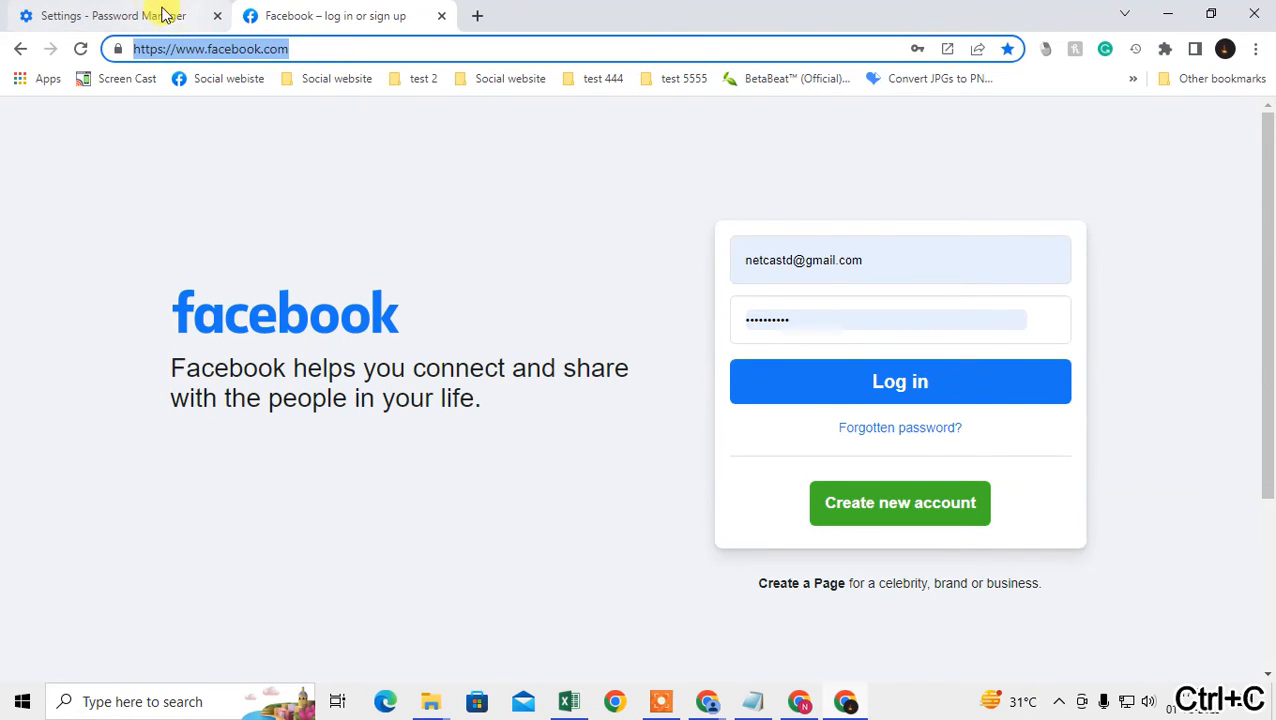
{"action": "left_click", "coordinate": [110, 15]}
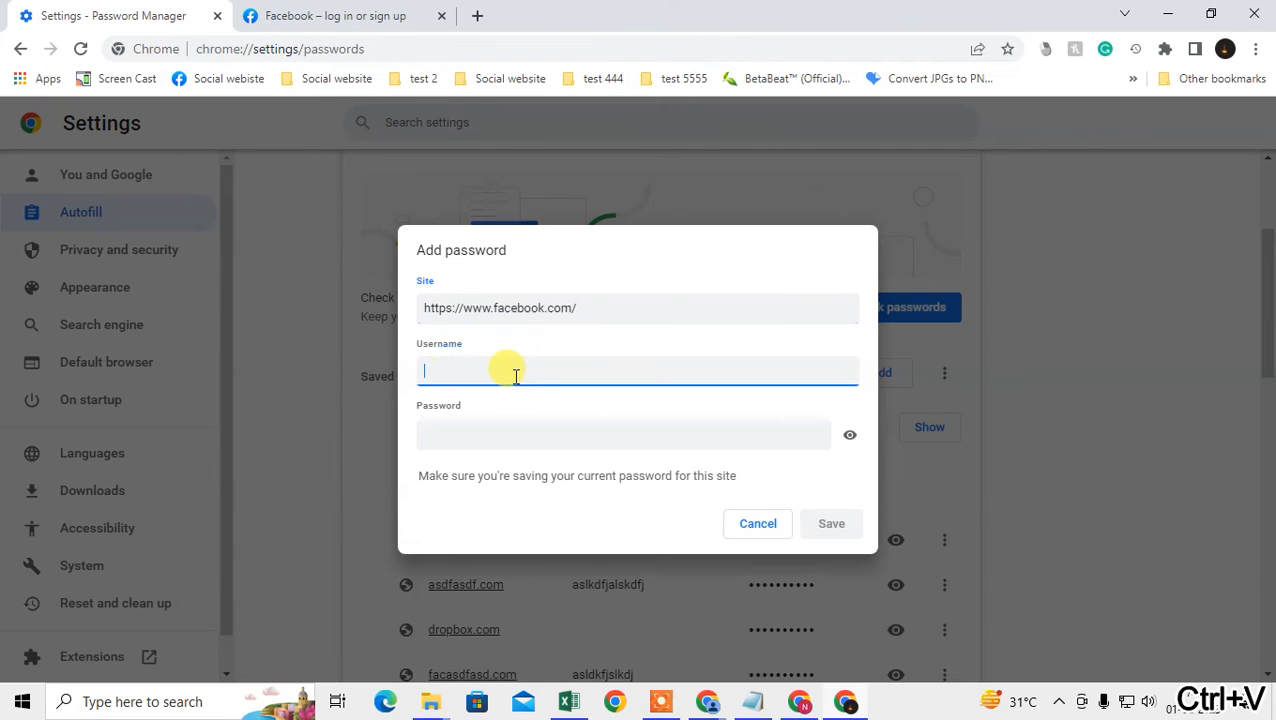
{"action": "type", "text": "asdfasdf asdfasdf"}
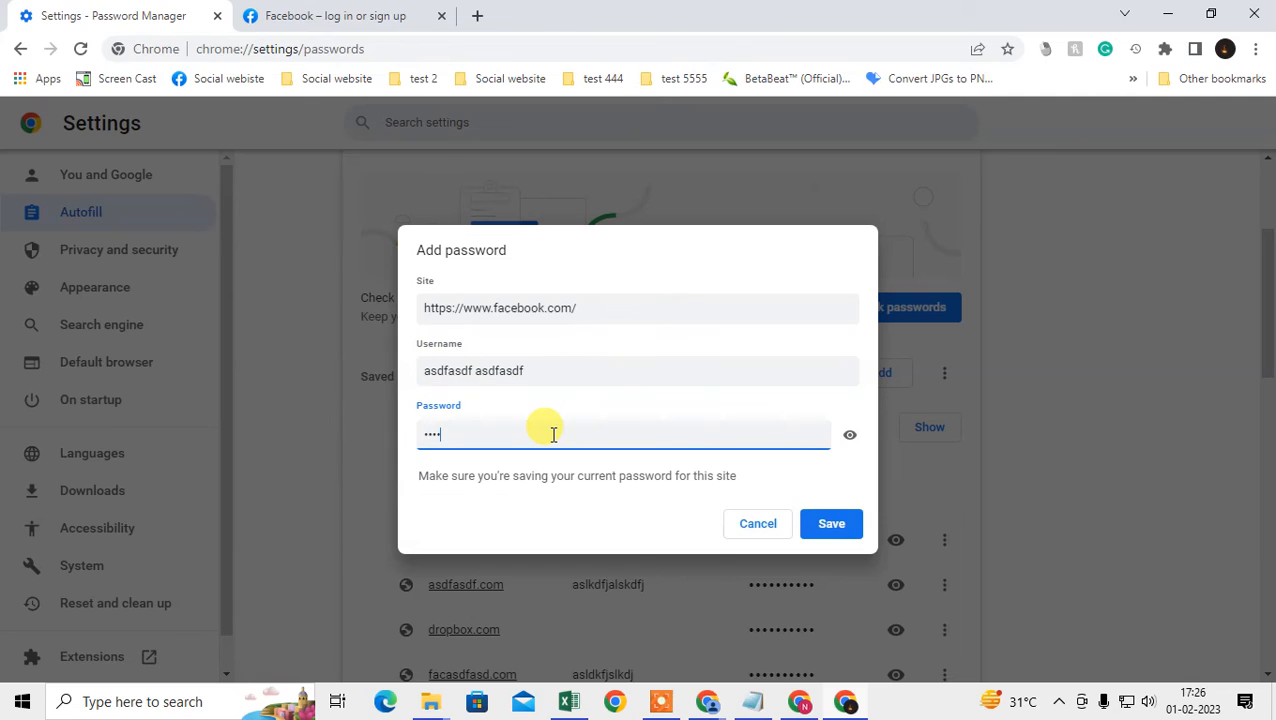
{"action": "type", "text": "password"}
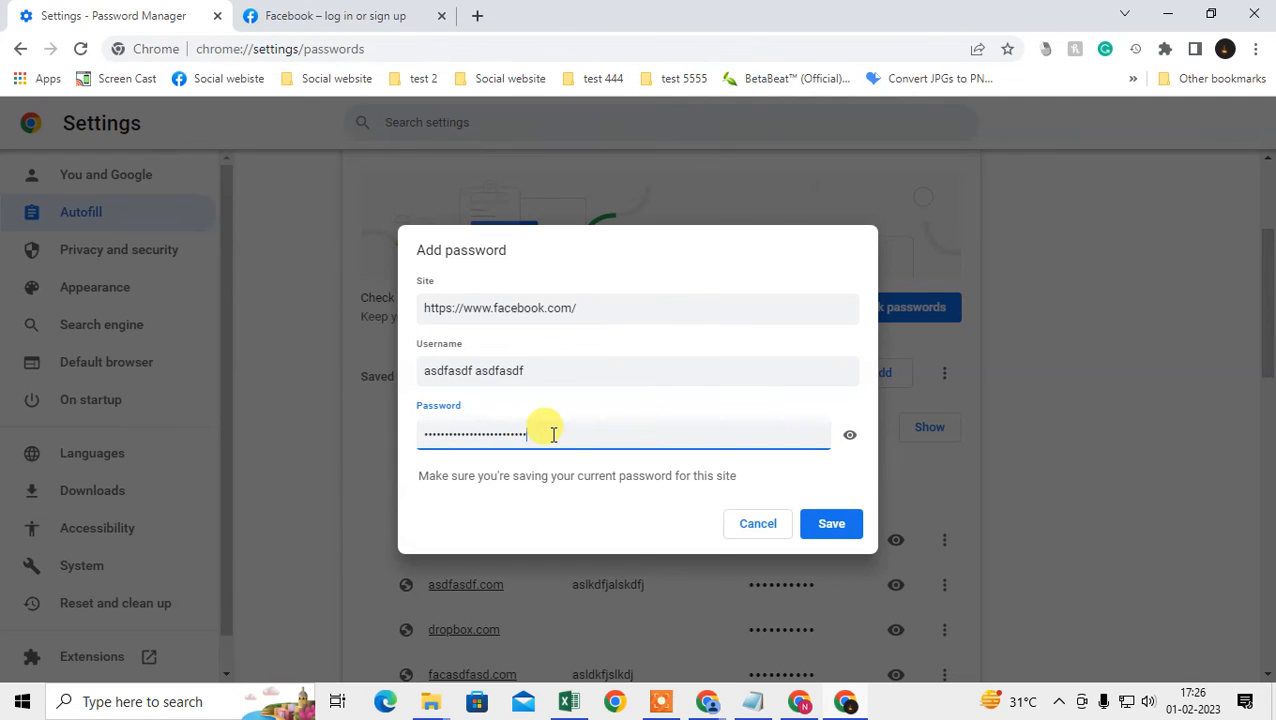
{"action": "left_click", "coordinate": [757, 523]}
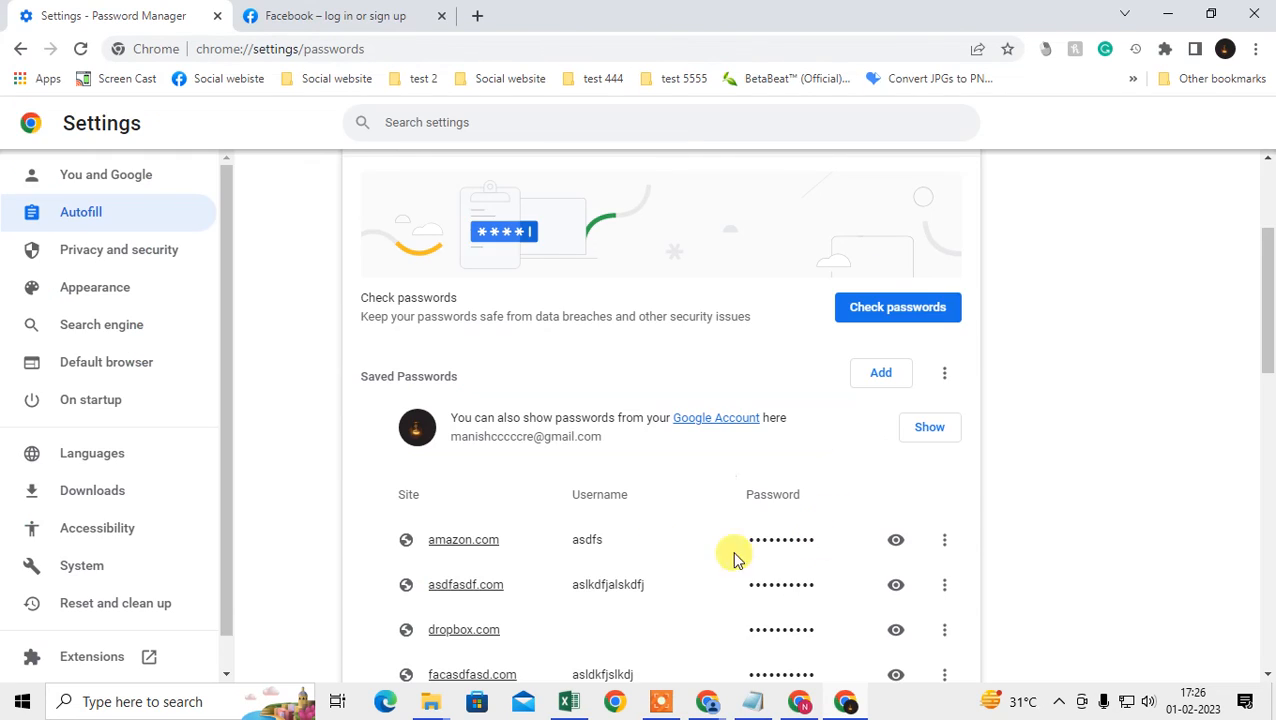
On the Facebook login tab, autofill the saved 'asdfasdf asdfasdf' credentials from the dropdown.
{"action": "scroll", "scroll_direction": "down", "scroll_amount": 3}
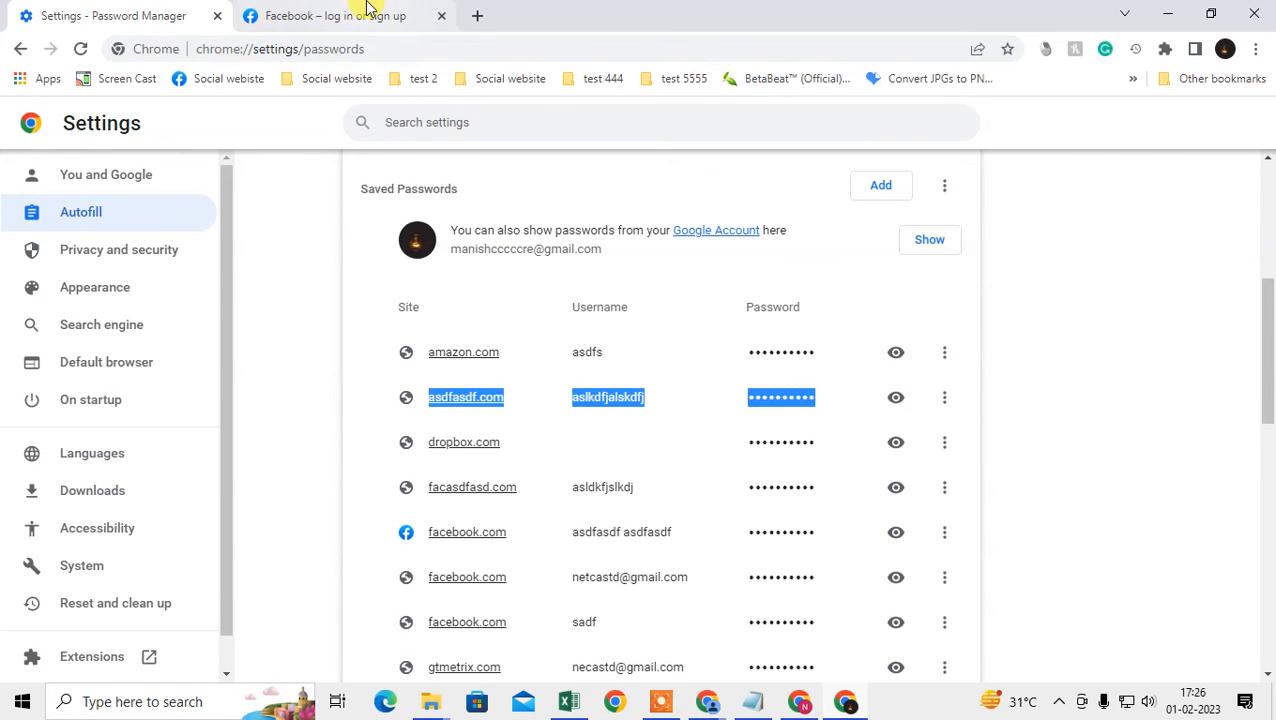
{"action": "left_click", "coordinate": [330, 15]}
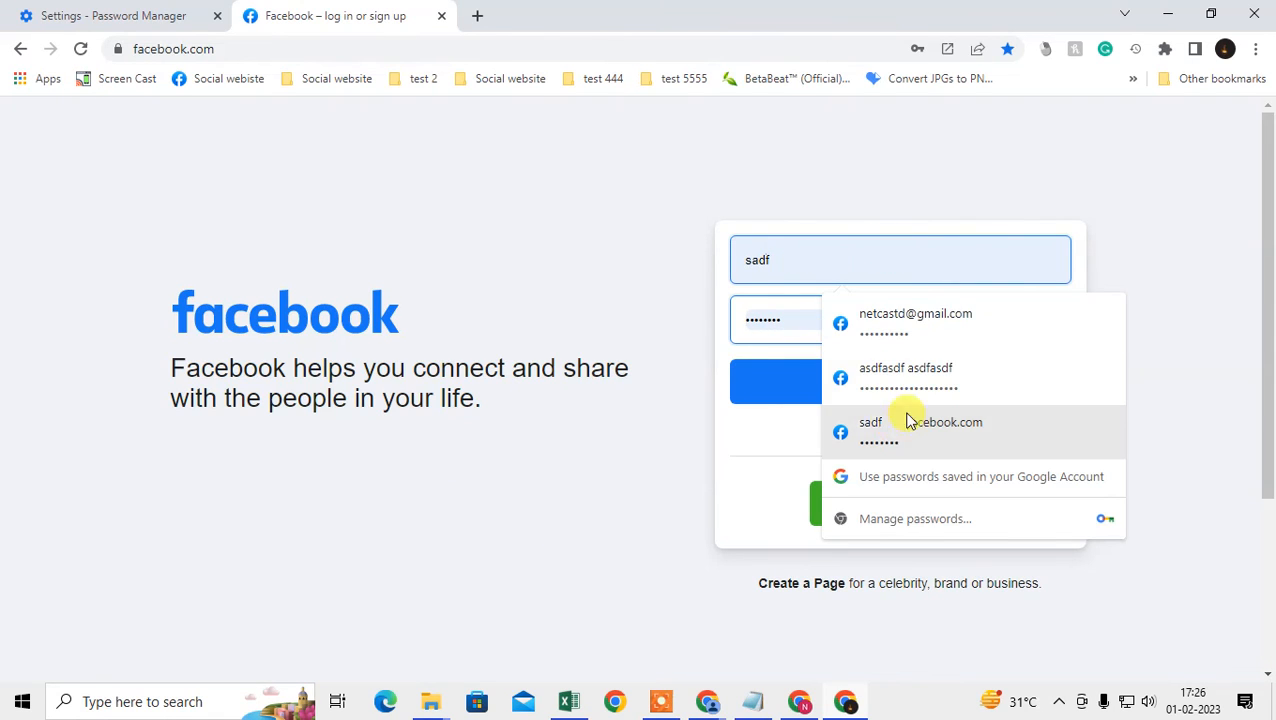
{"action": "left_click", "coordinate": [905, 377]}
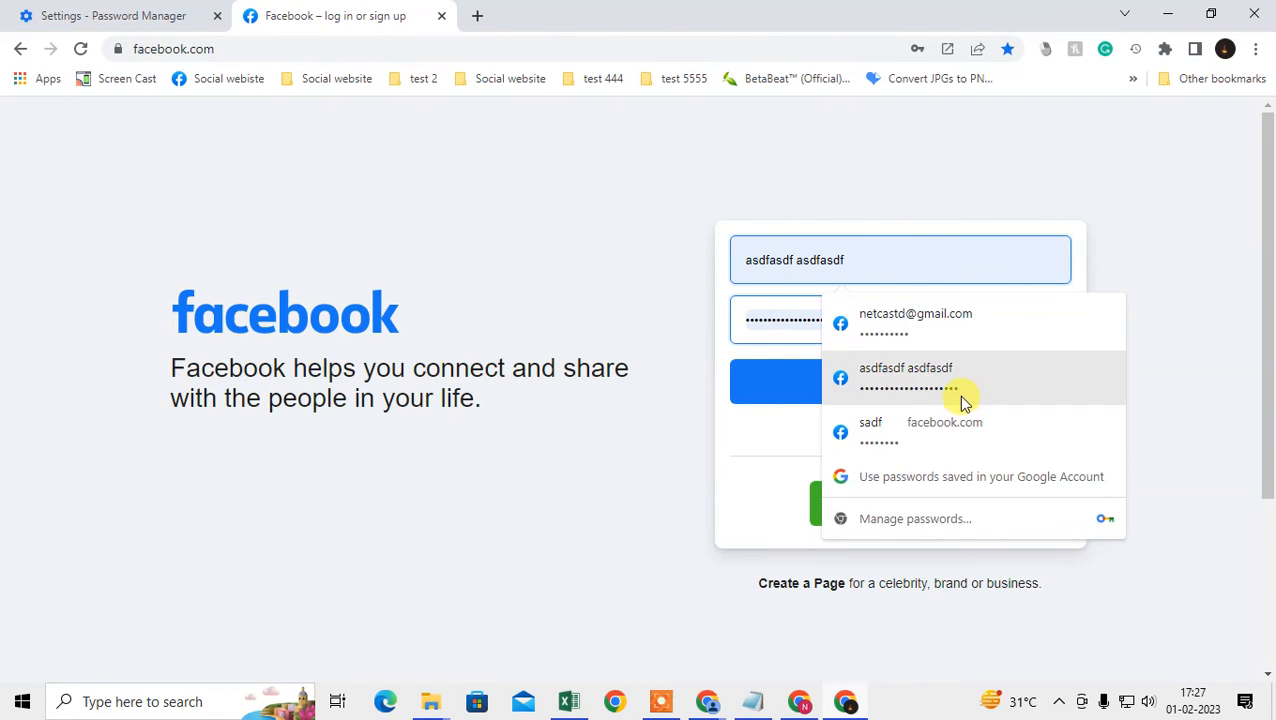
{"action": "mouse_move", "coordinate": [910, 388]}
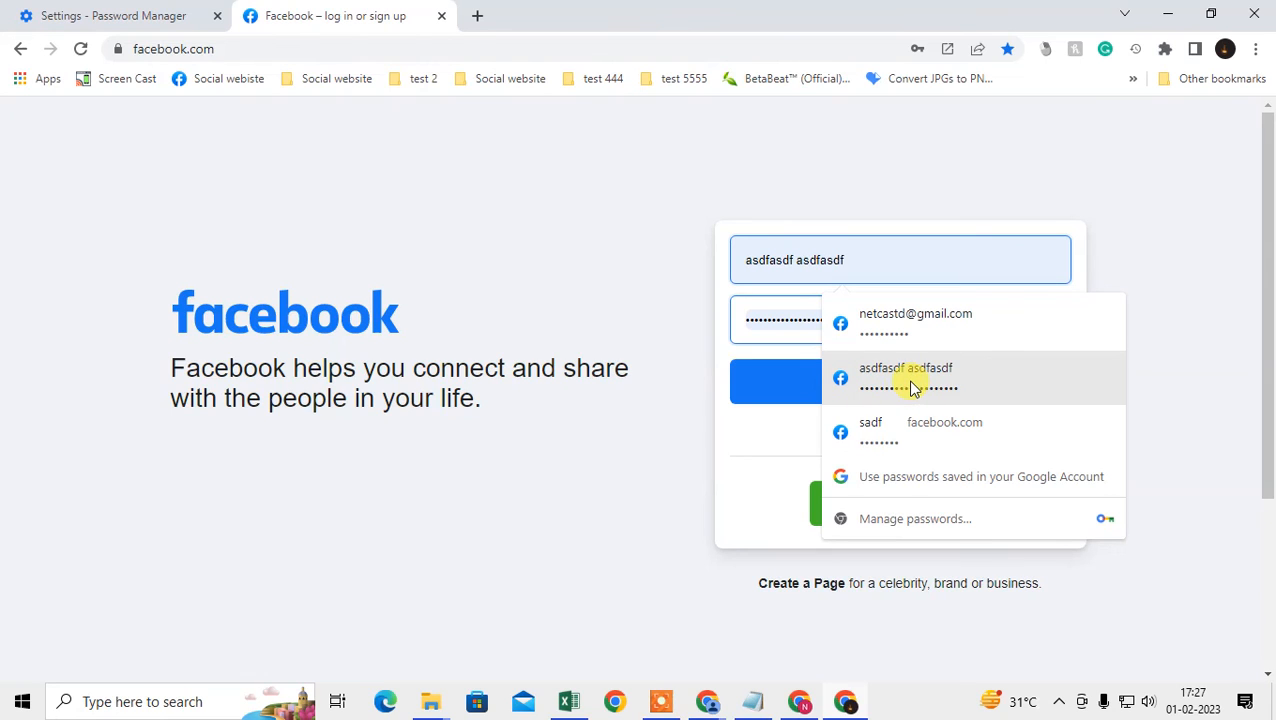
{"action": "left_click", "coordinate": [905, 378]}
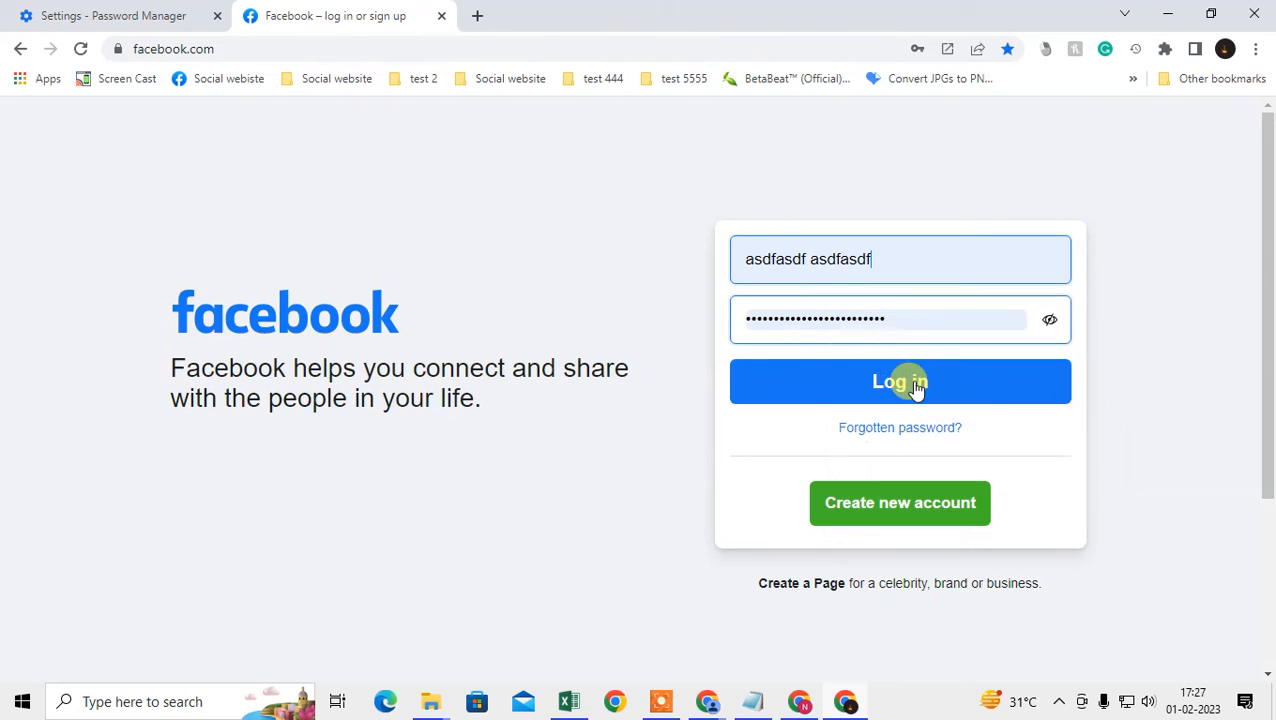
{"action": "mouse_move", "coordinate": [643, 362]}
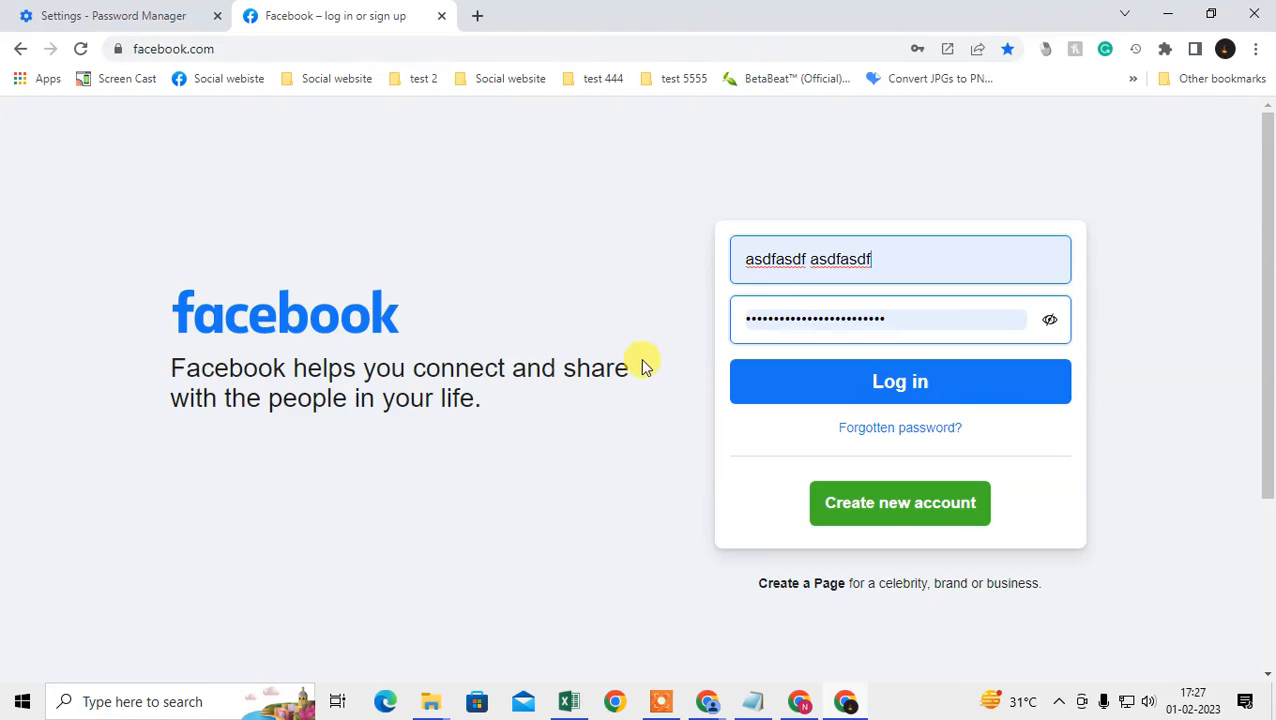